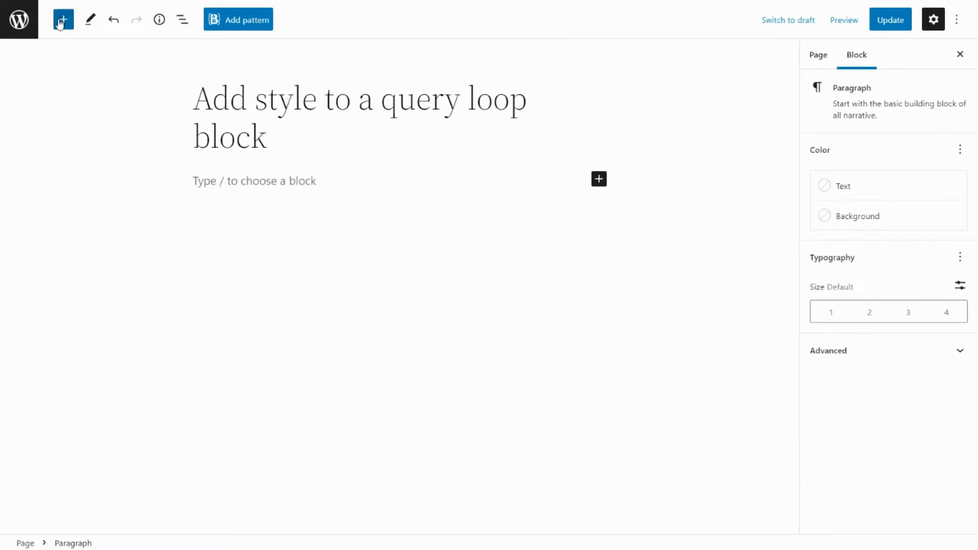
# Step: Insert a Query Loop block below the page title from the block inserter
pyautogui.click(63, 19)
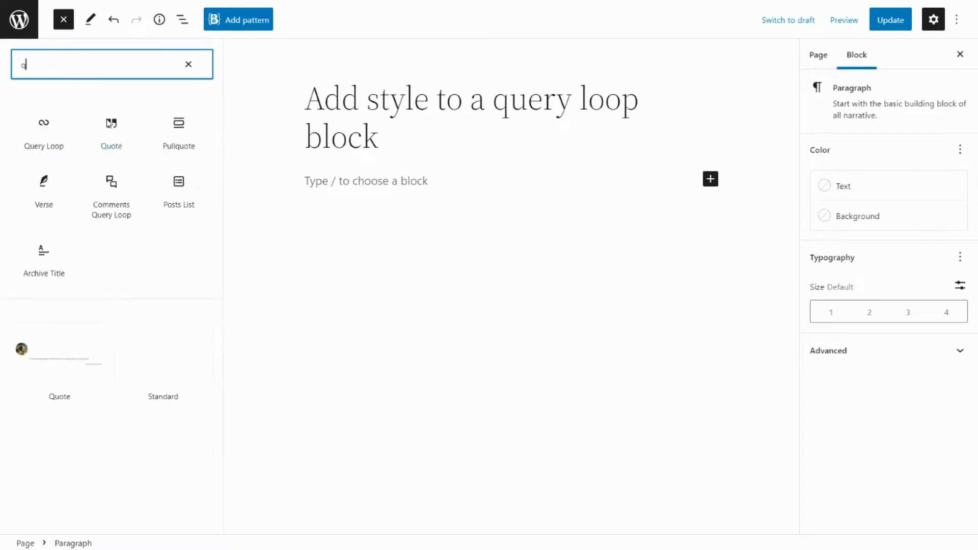
pyautogui.click(42, 129)
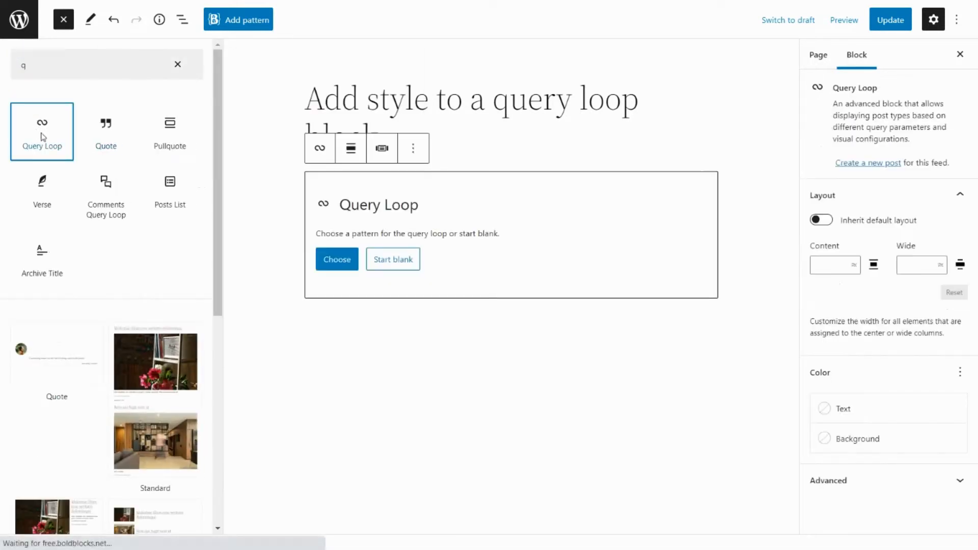
pyautogui.click(63, 18)
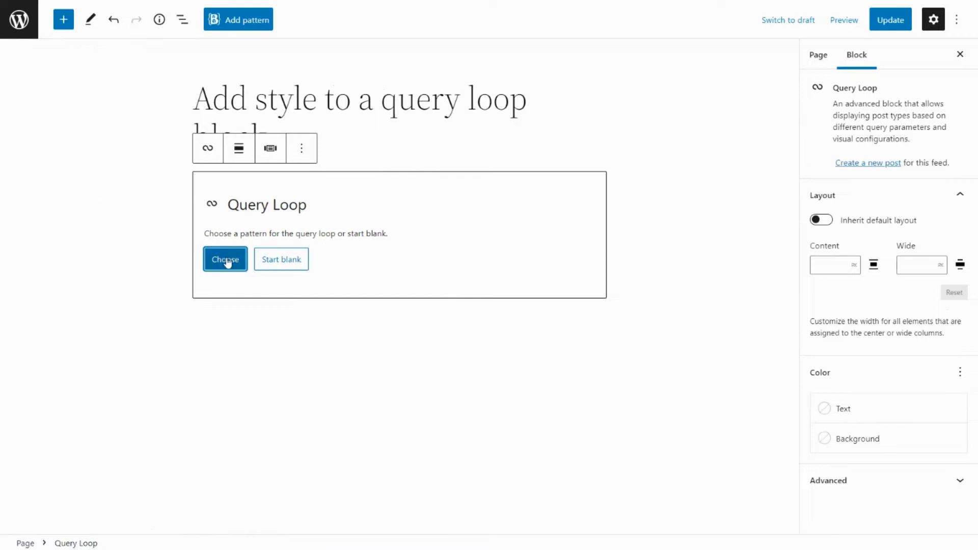
# Step: Apply the image grid pattern with pagination to the Query Loop from the pattern grid view
pyautogui.click(225, 258)
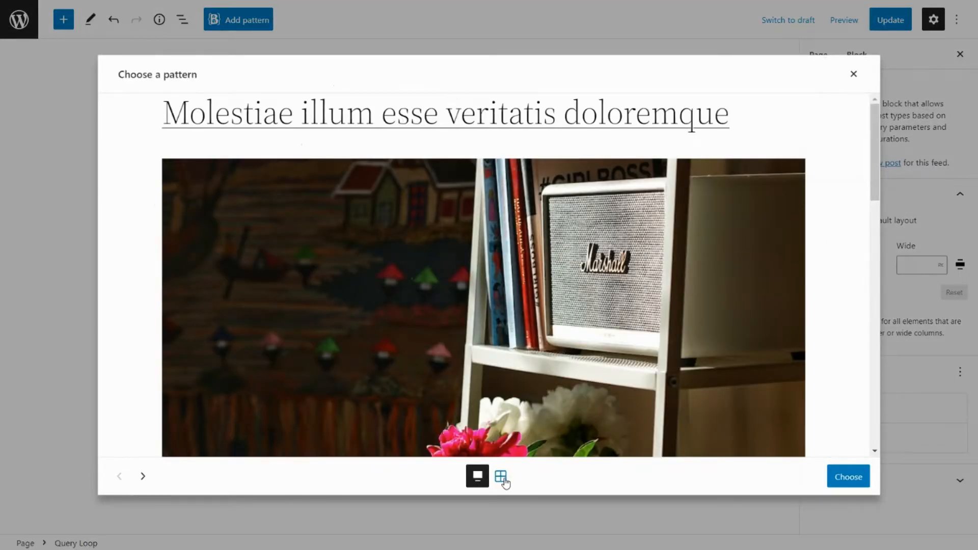
pyautogui.click(500, 476)
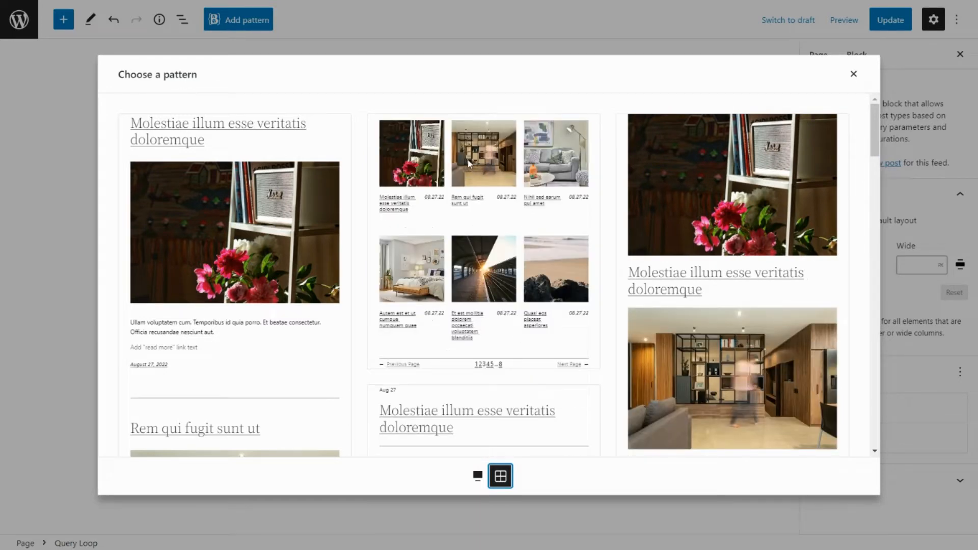
pyautogui.click(500, 476)
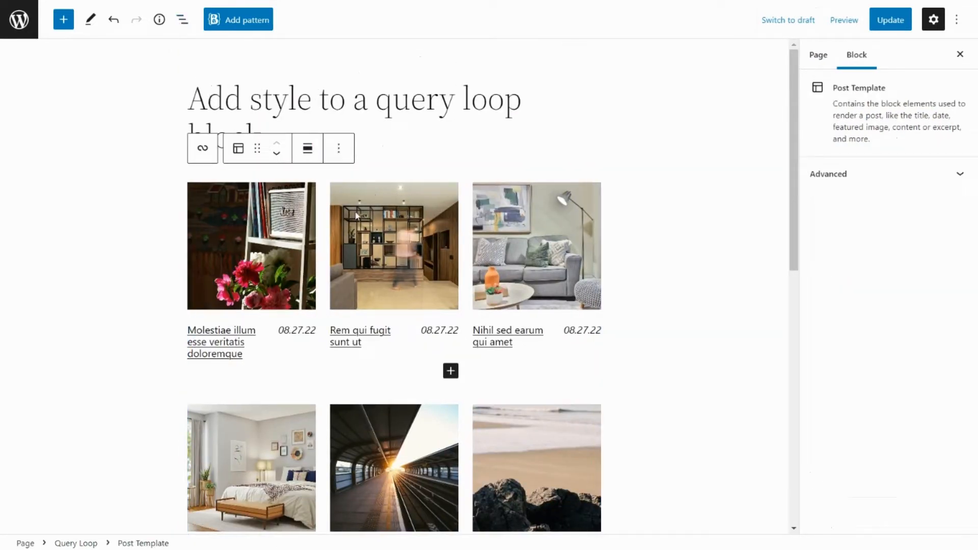
# Step: In List View, transform Post Featured Image and Columns into one Advanced group
pyautogui.click(182, 19)
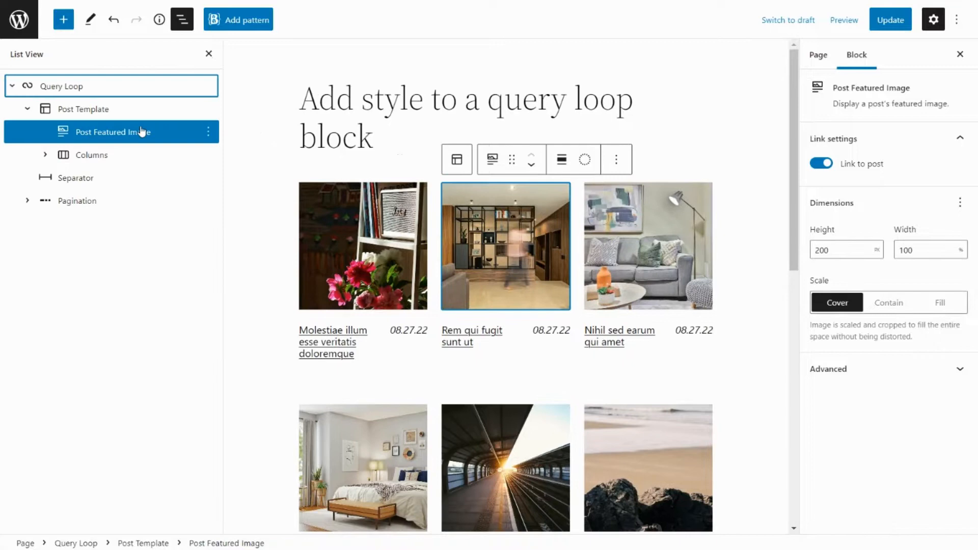
pyautogui.click(91, 155)
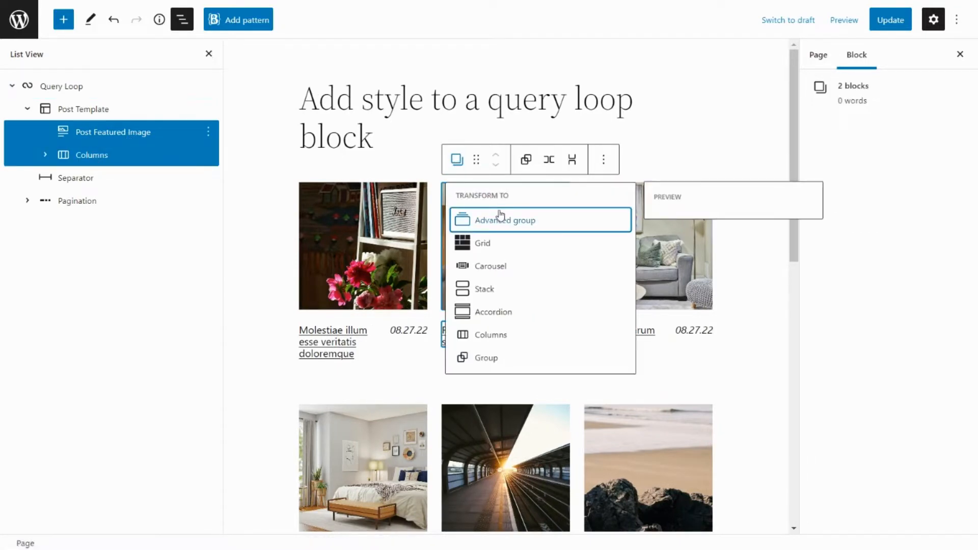
pyautogui.click(503, 220)
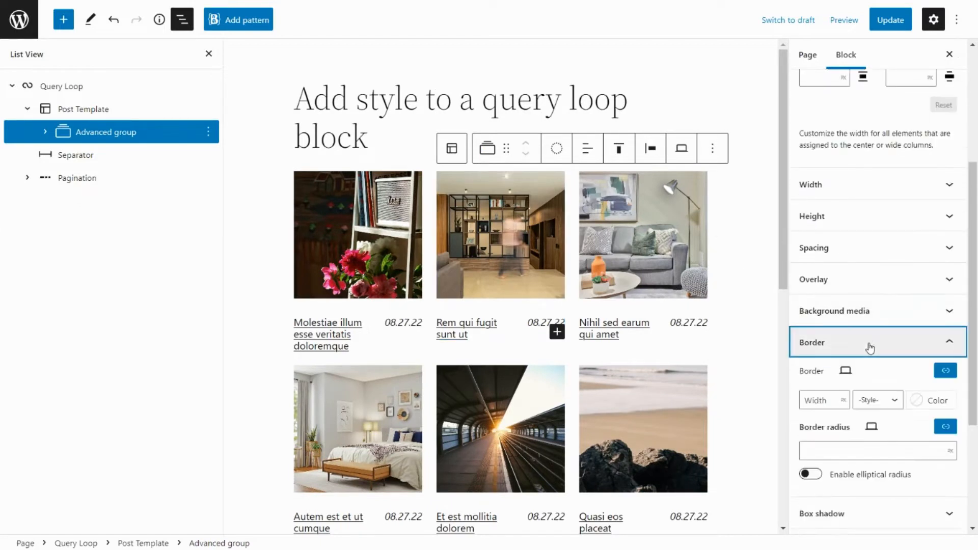
# Step: Give each card a solid grey 1px border and 100% height
pyautogui.click(877, 400)
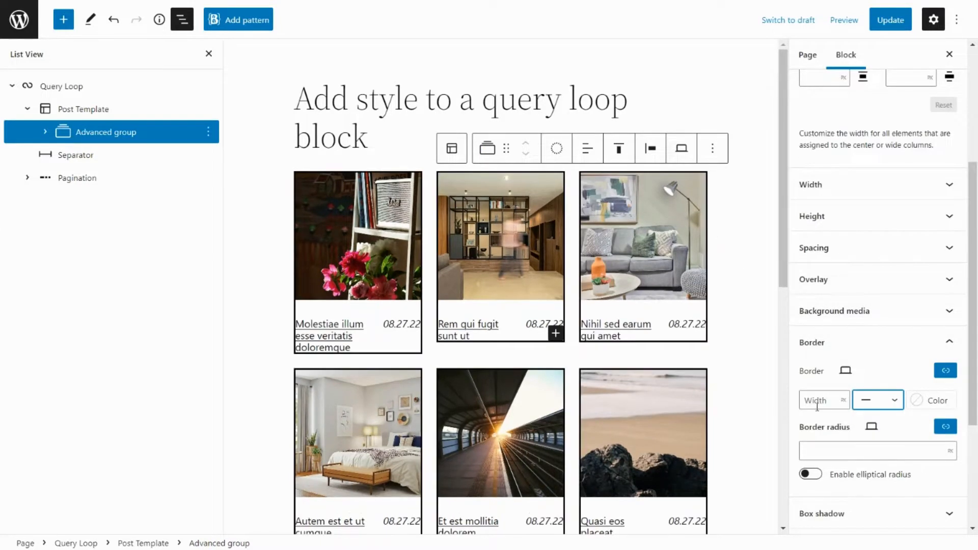
pyautogui.write('1')
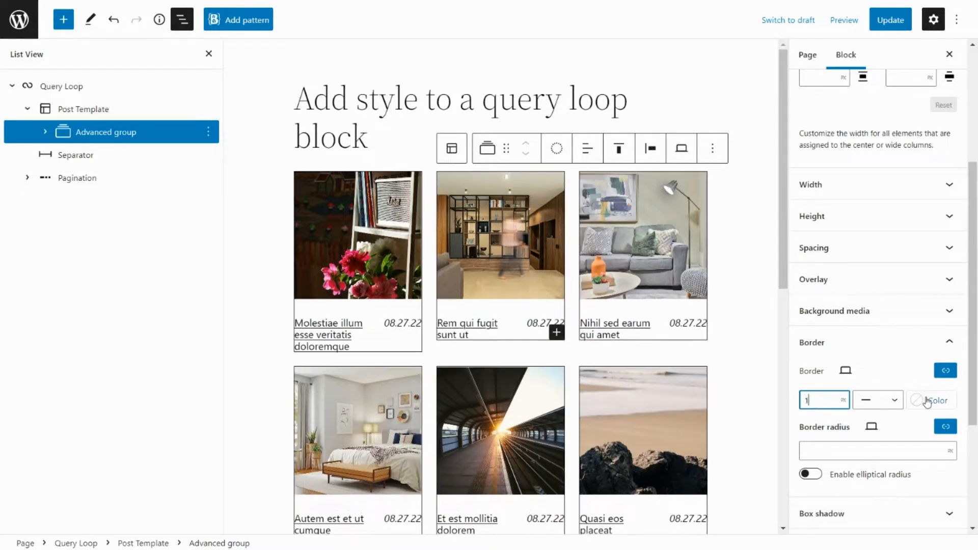
pyautogui.click(931, 400)
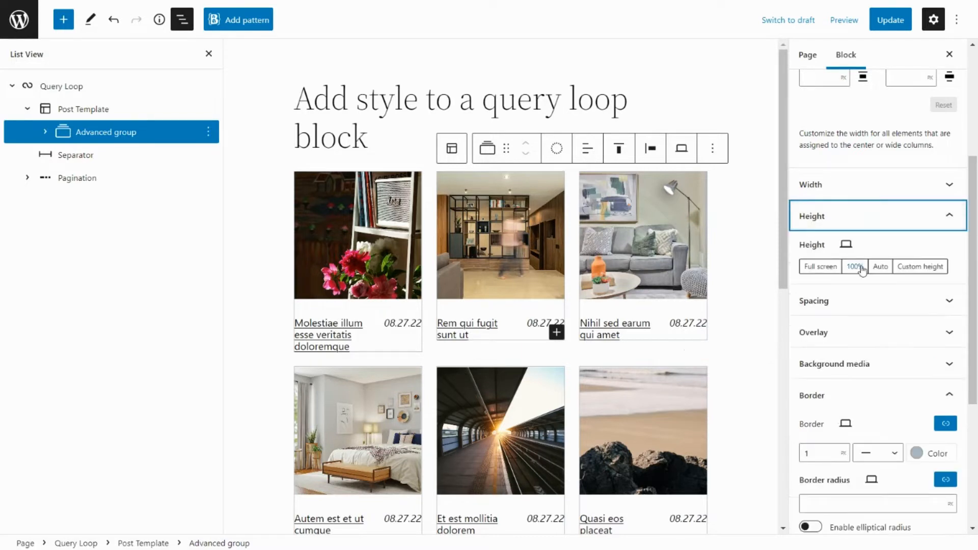
pyautogui.click(853, 267)
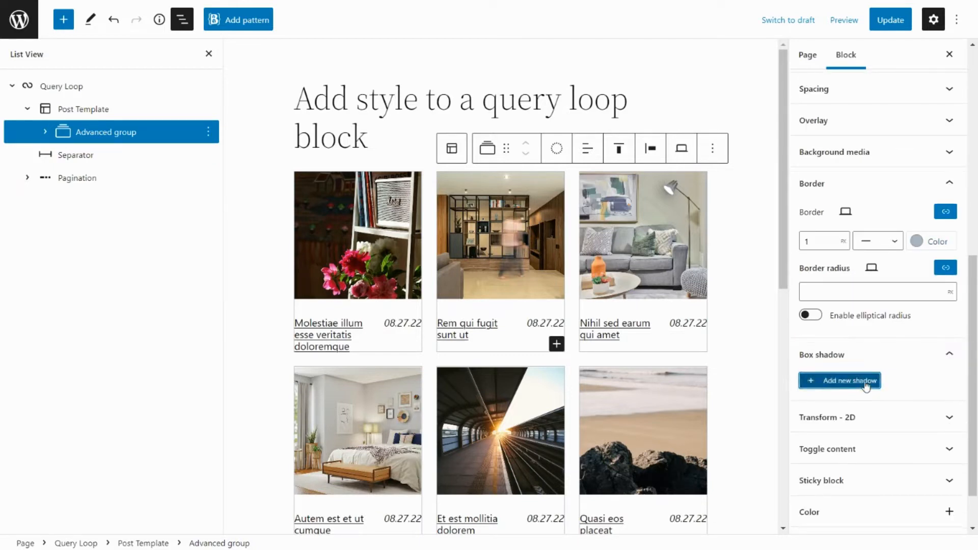
# Step: Add a box shadow to each card, trying black before reverting to default grey
pyautogui.click(840, 381)
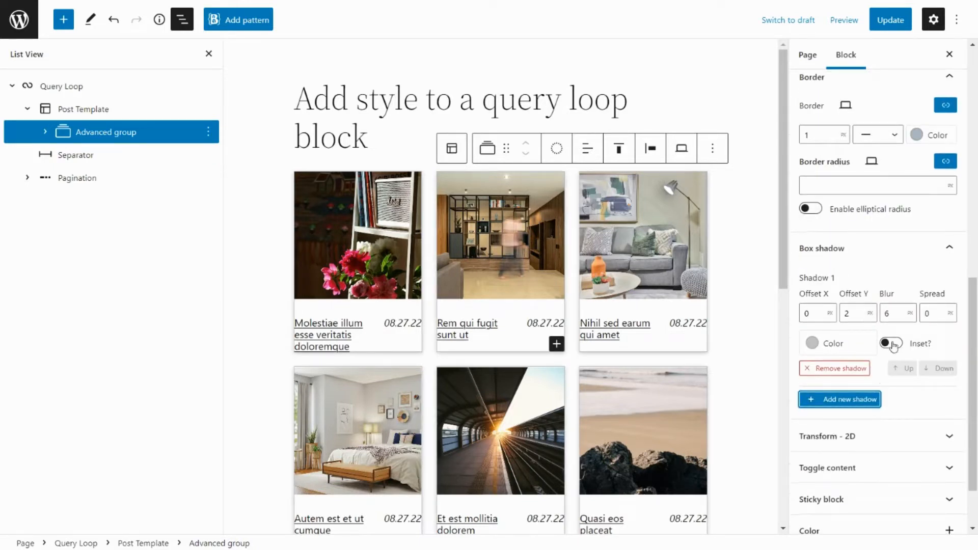
pyautogui.click(812, 343)
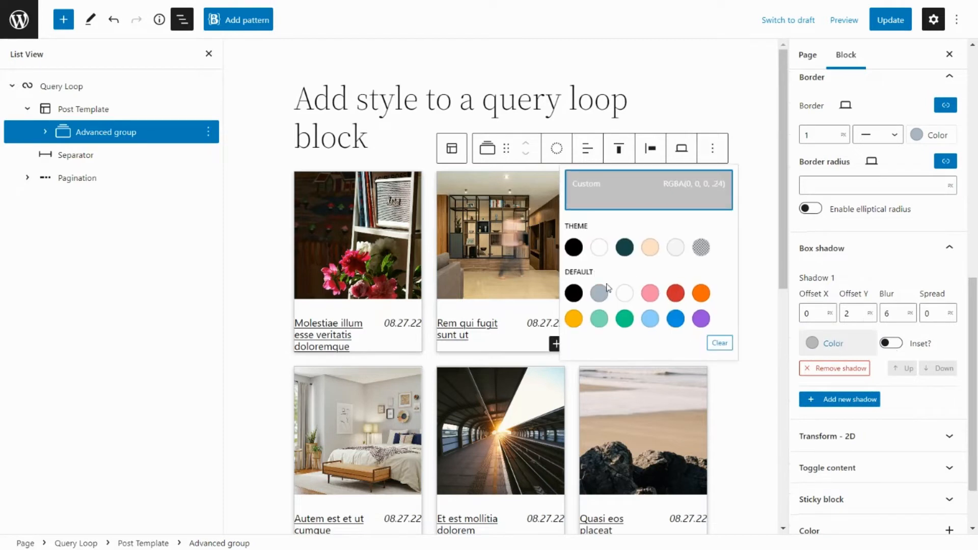
pyautogui.click(573, 247)
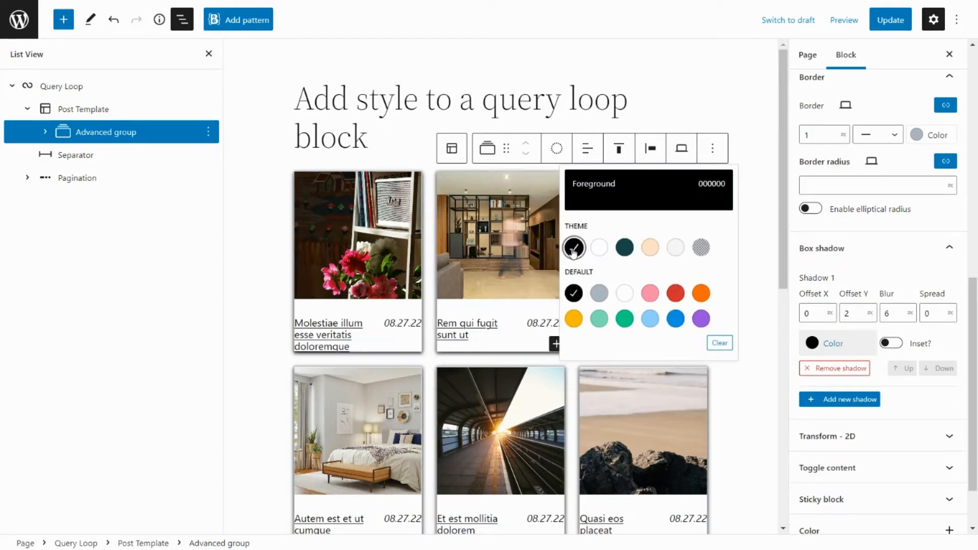
pyautogui.click(598, 293)
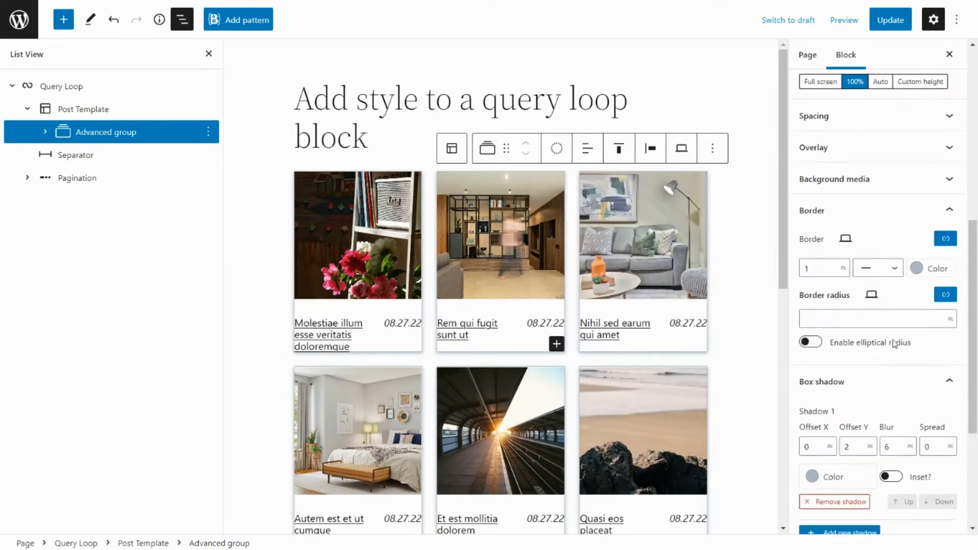
# Step: Set the cards' border radius to 10
pyautogui.click(873, 321)
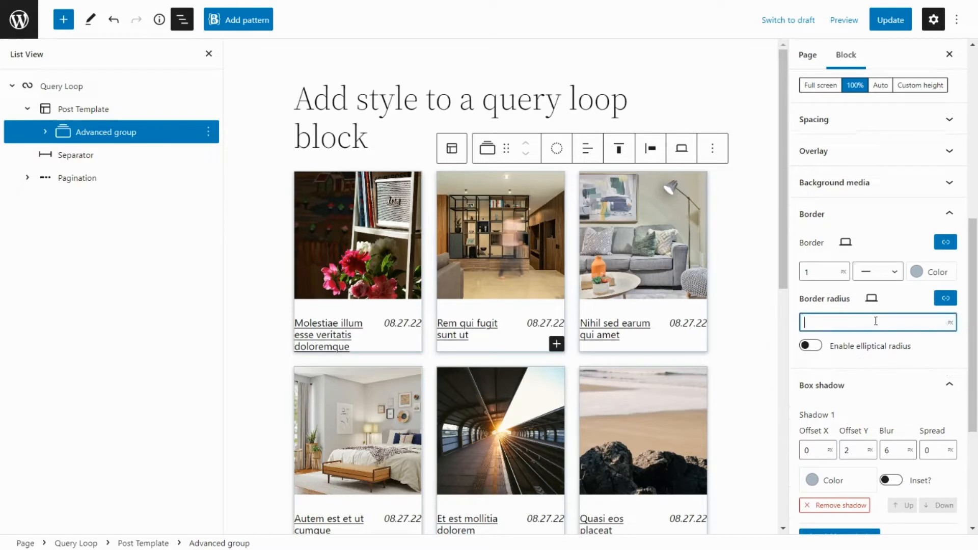
pyautogui.write('10')
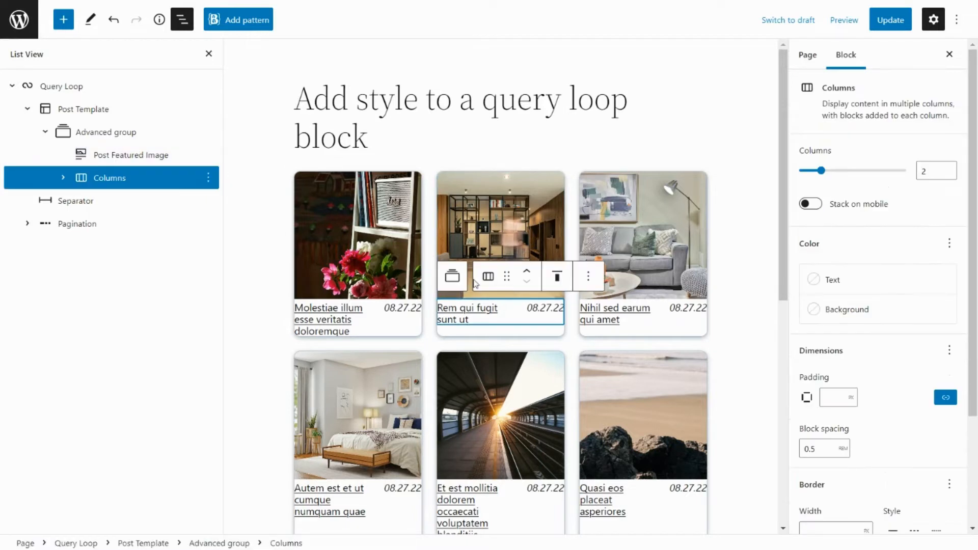
# Step: Convert the title-and-date Columns block into a Grid with wide title and narrow date columns
pyautogui.click(487, 276)
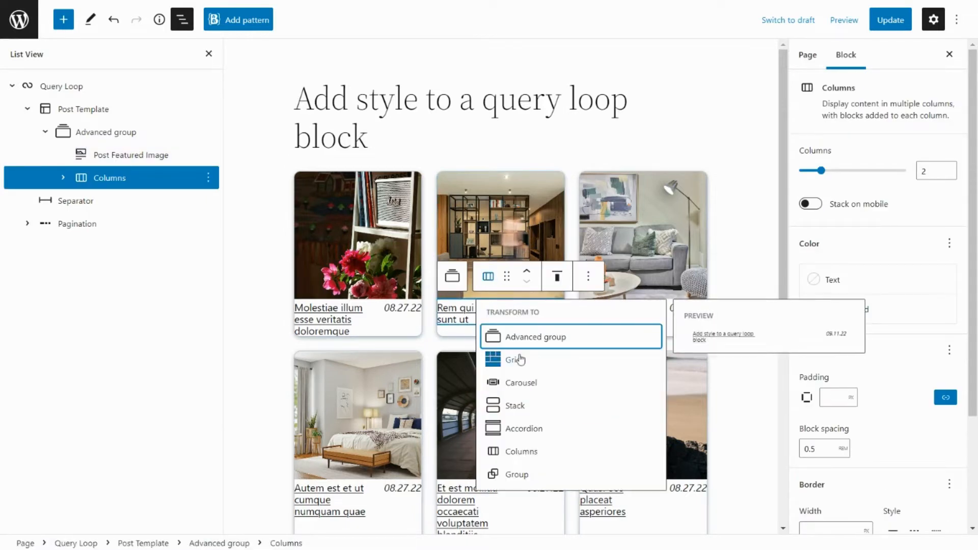
pyautogui.click(518, 359)
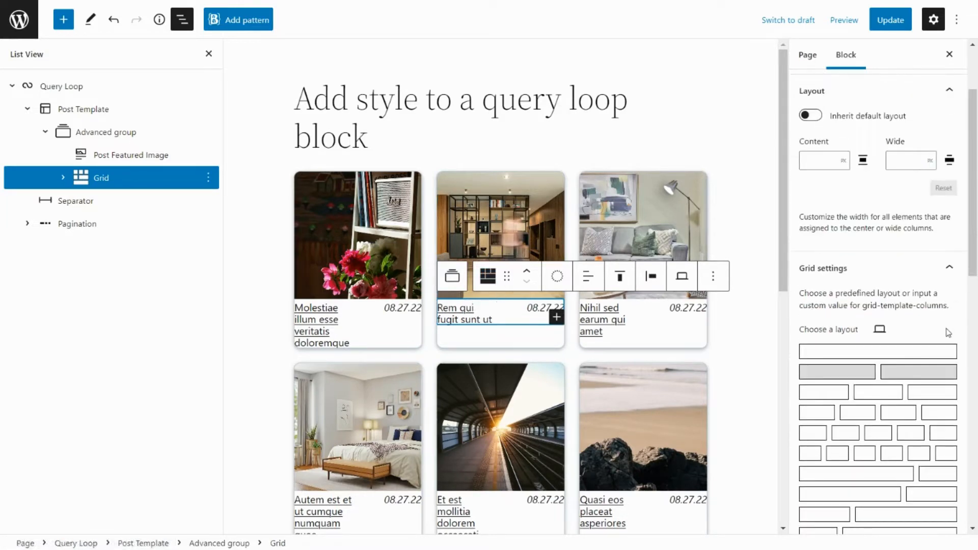
pyautogui.scroll(-3)
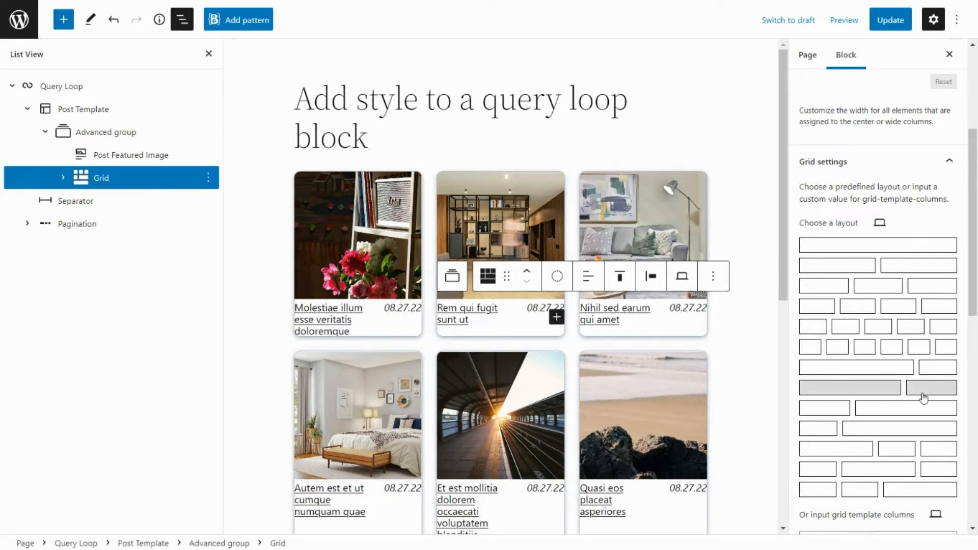
pyautogui.scroll(-3)
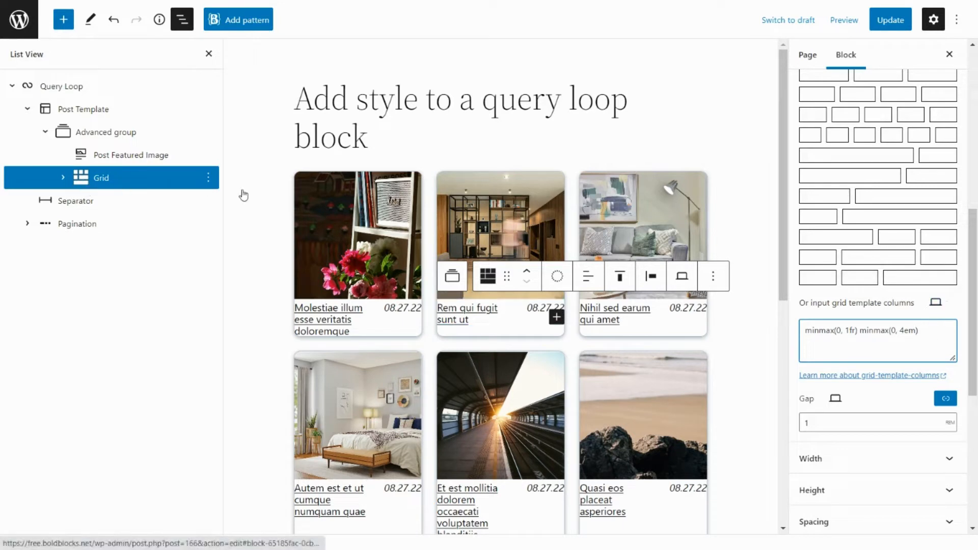
# Step: Wrap the title-and-date grid in an Advanced group with padding 1
pyautogui.click(487, 276)
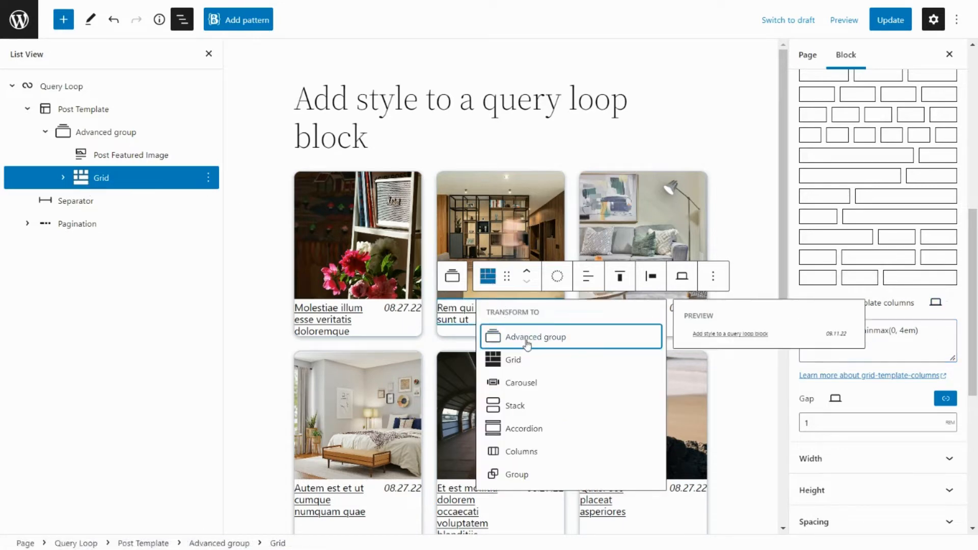
pyautogui.click(542, 337)
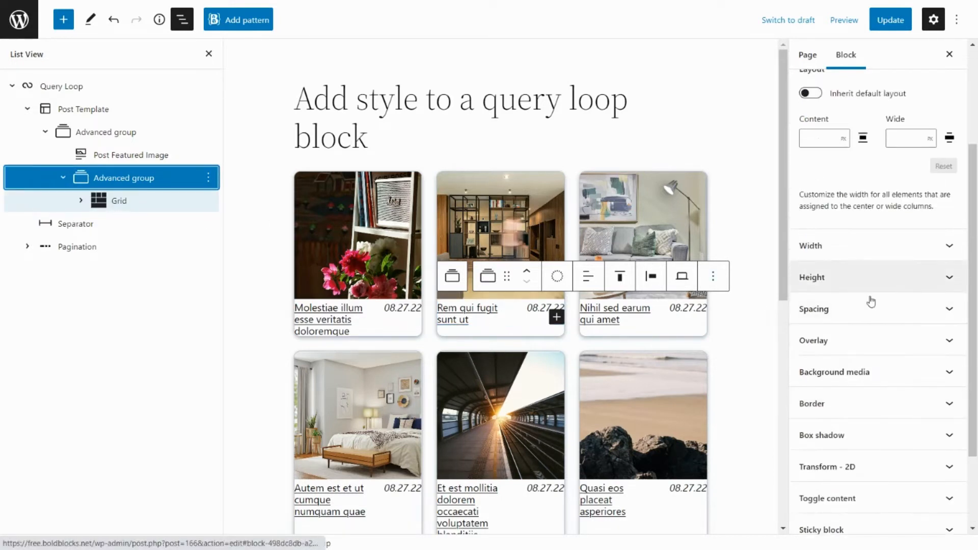
pyautogui.click(813, 309)
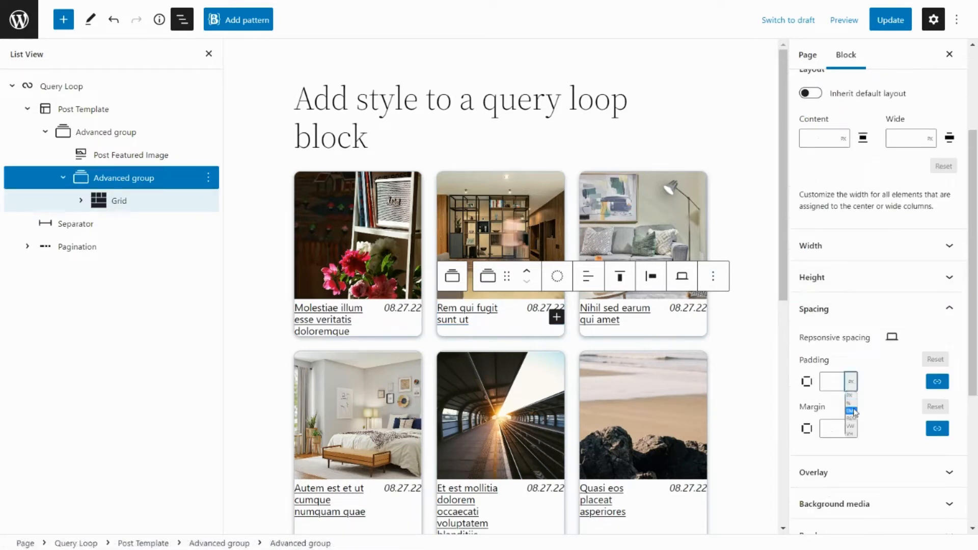
pyautogui.write('1')
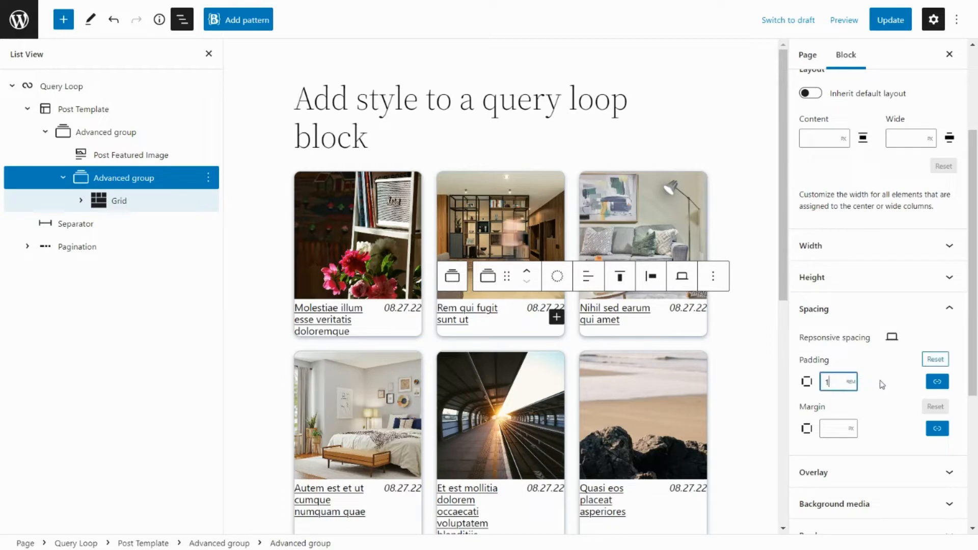
pyautogui.write('1')
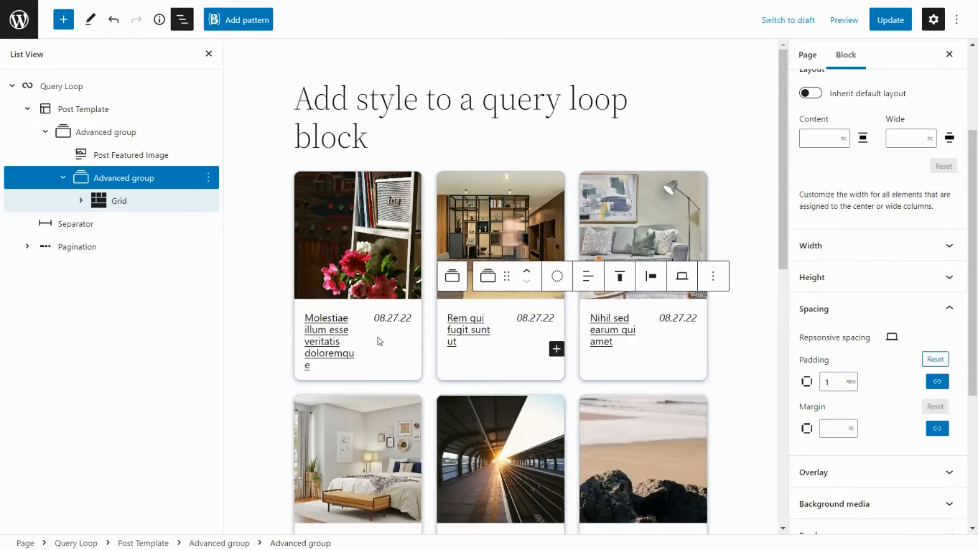
pyautogui.scroll(-3)
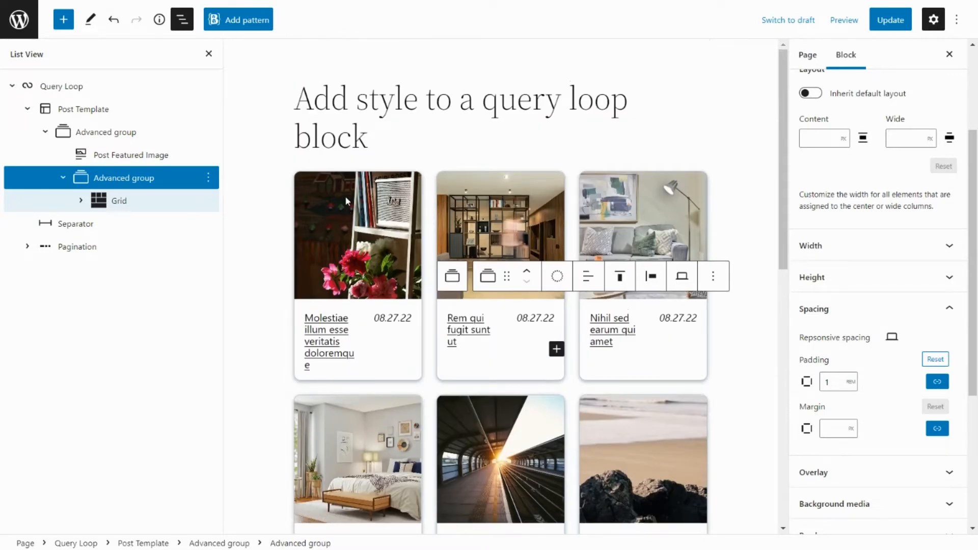
# Step: Set the Post Featured Image height to 300, then close List View and select Query Loop
pyautogui.click(130, 155)
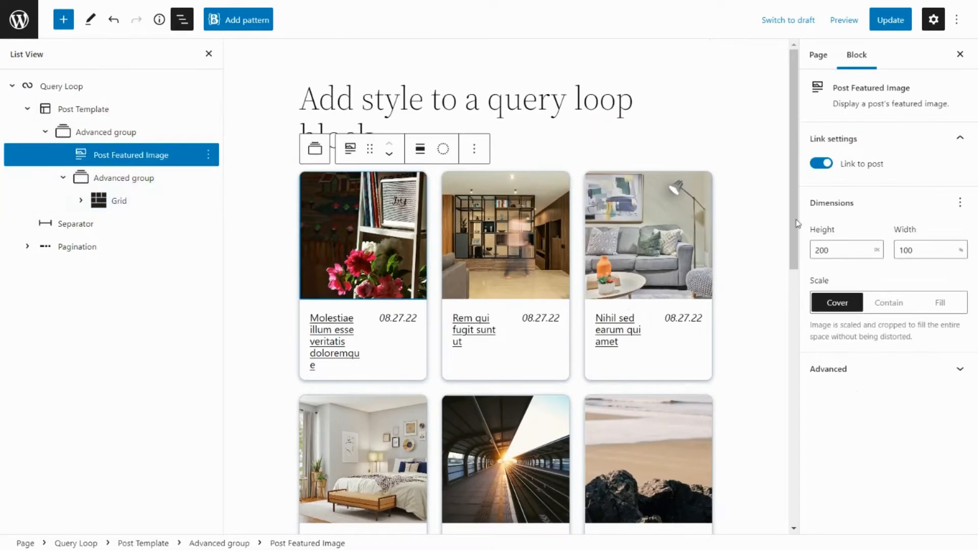
pyautogui.click(842, 249)
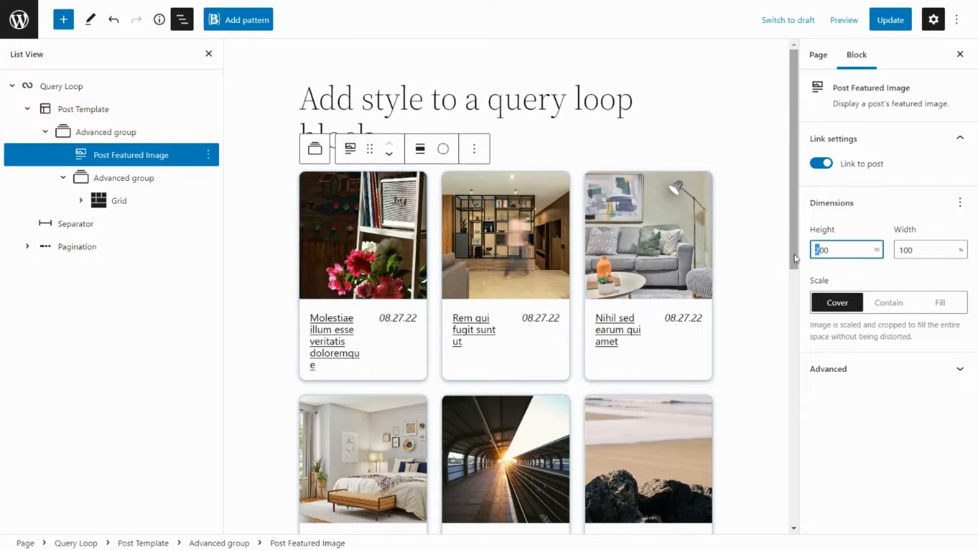
pyautogui.write('300')
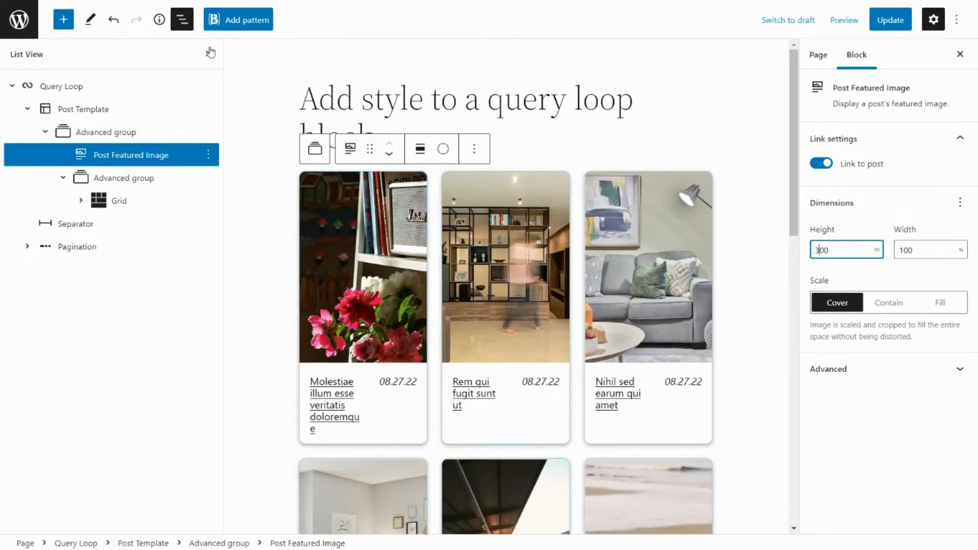
pyautogui.click(181, 19)
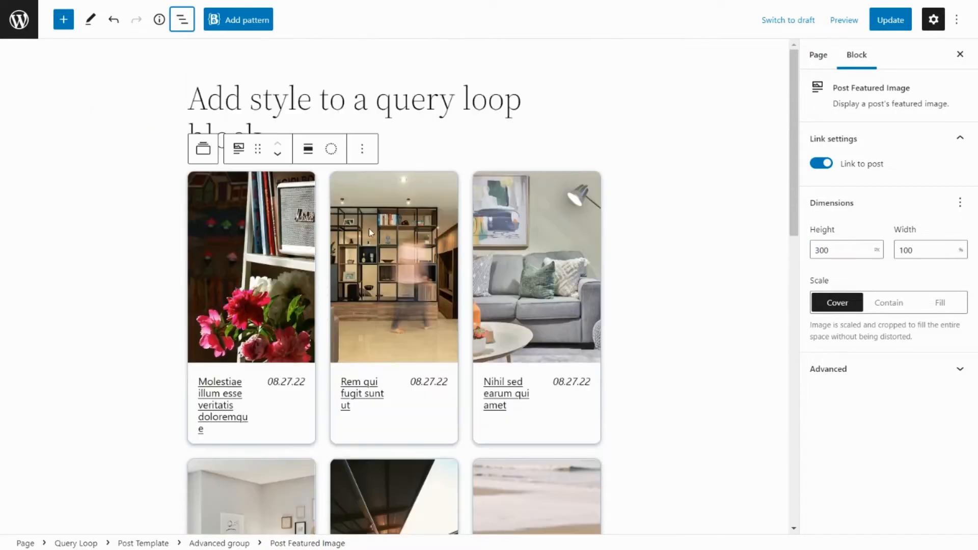
pyautogui.click(75, 543)
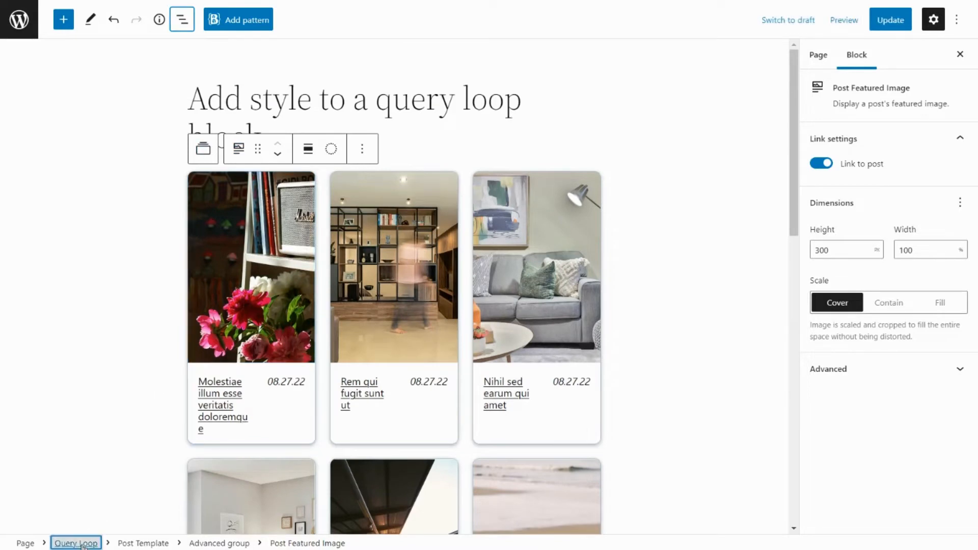
# Step: Select the Query Loop block and switch off Inherit default layout for a wider grid
pyautogui.click(75, 544)
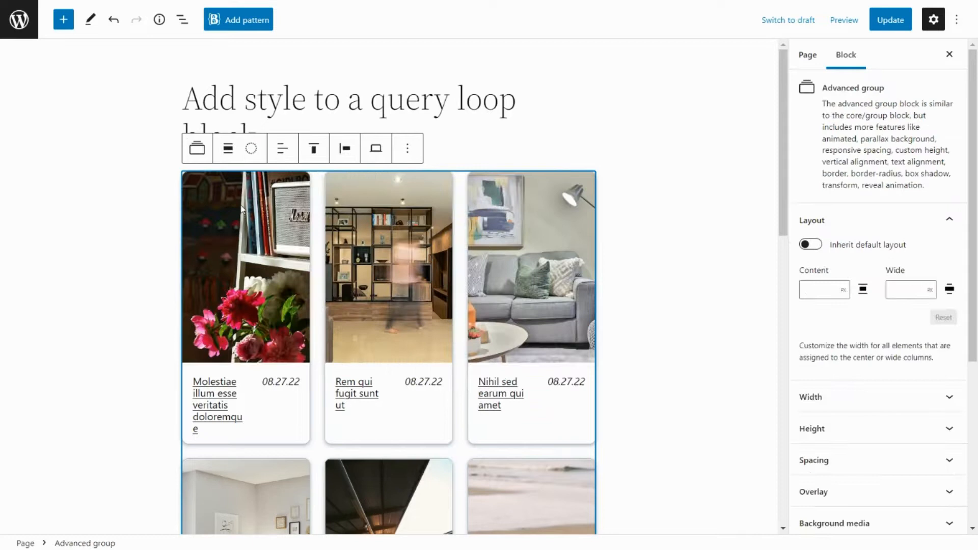
pyautogui.click(228, 148)
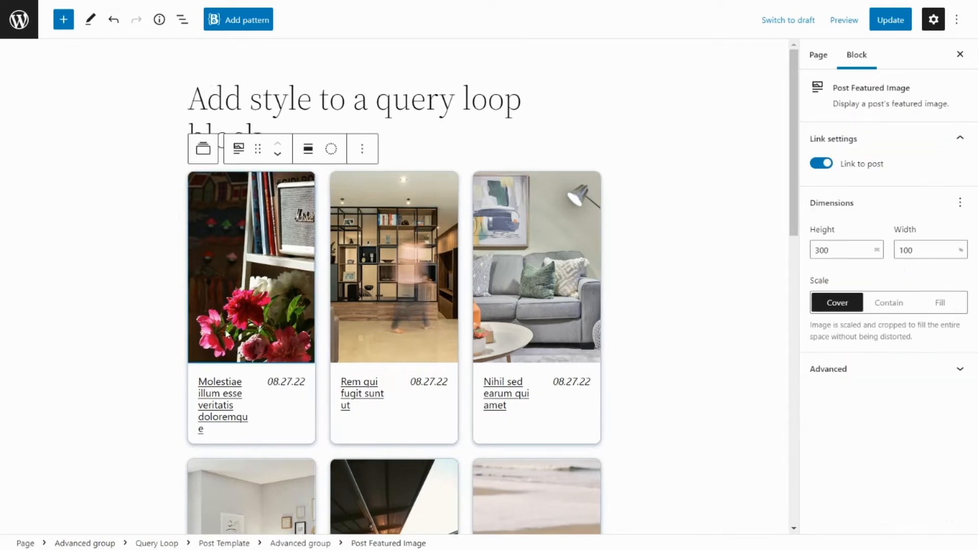
pyautogui.click(156, 544)
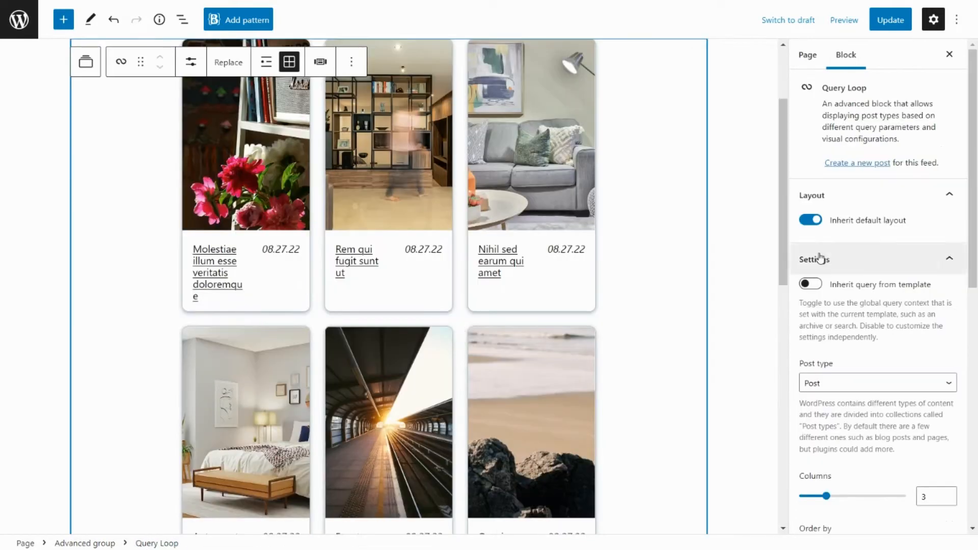
pyautogui.click(810, 220)
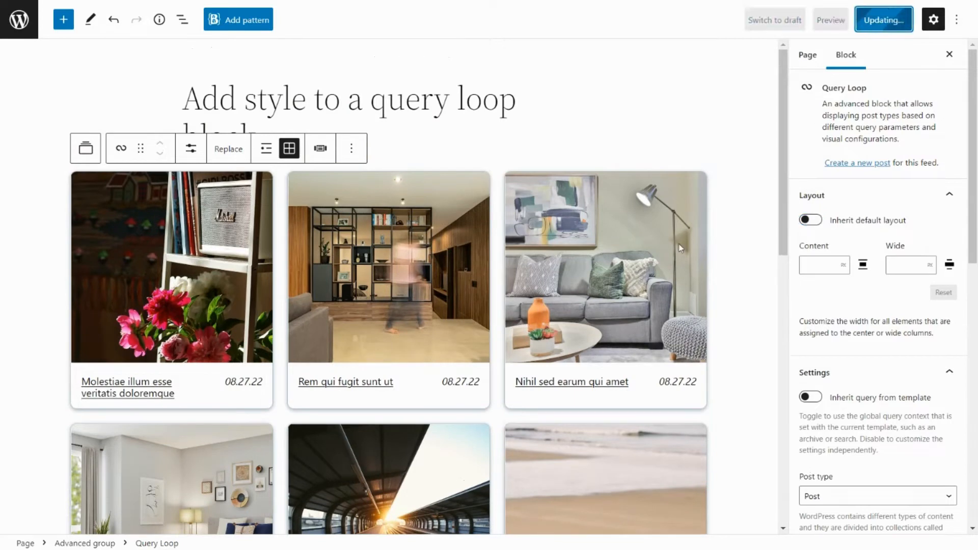
pyautogui.click(883, 19)
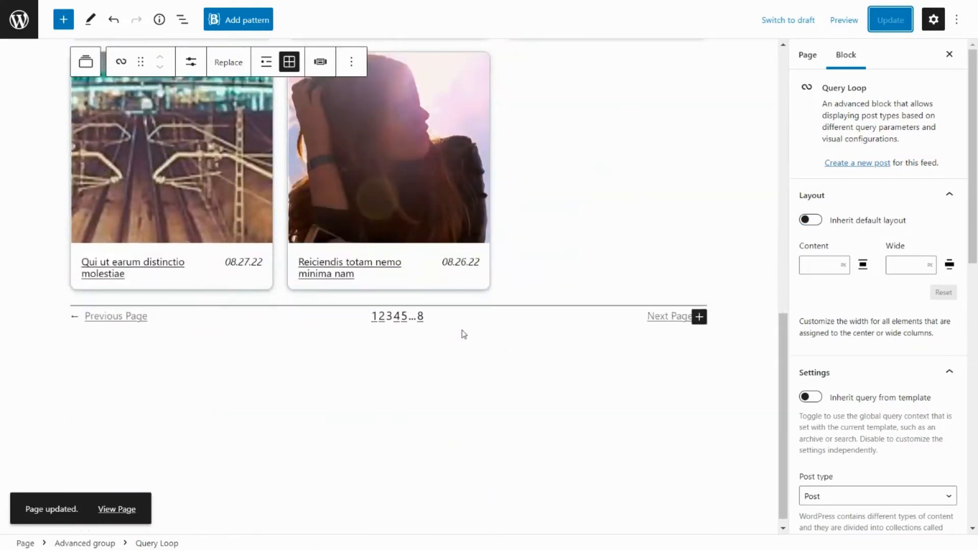
pyautogui.click(890, 19)
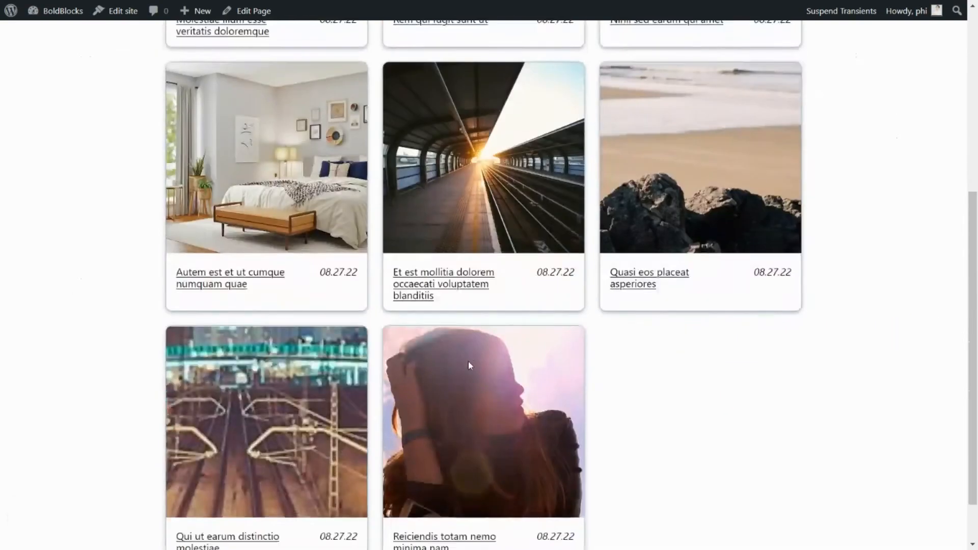
pyautogui.scroll(3)
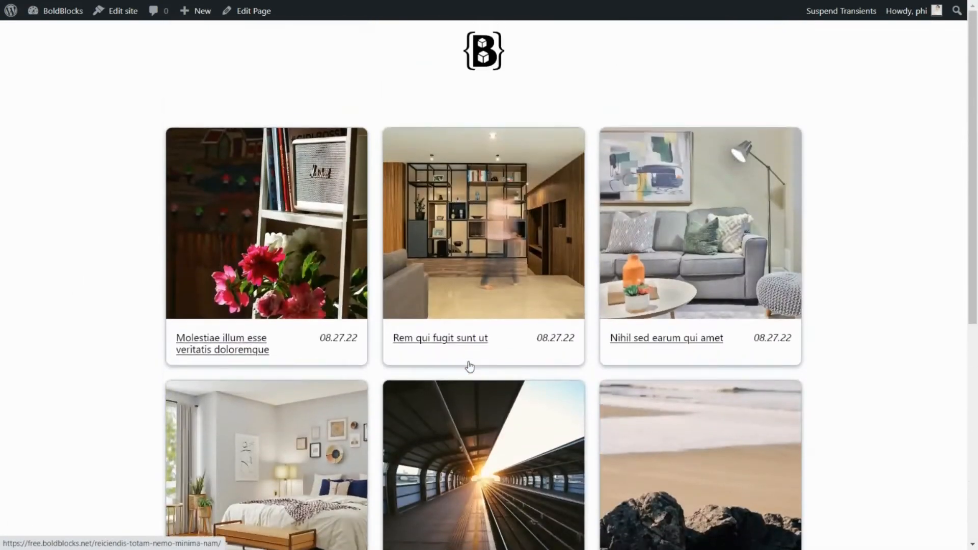
pyautogui.click(252, 11)
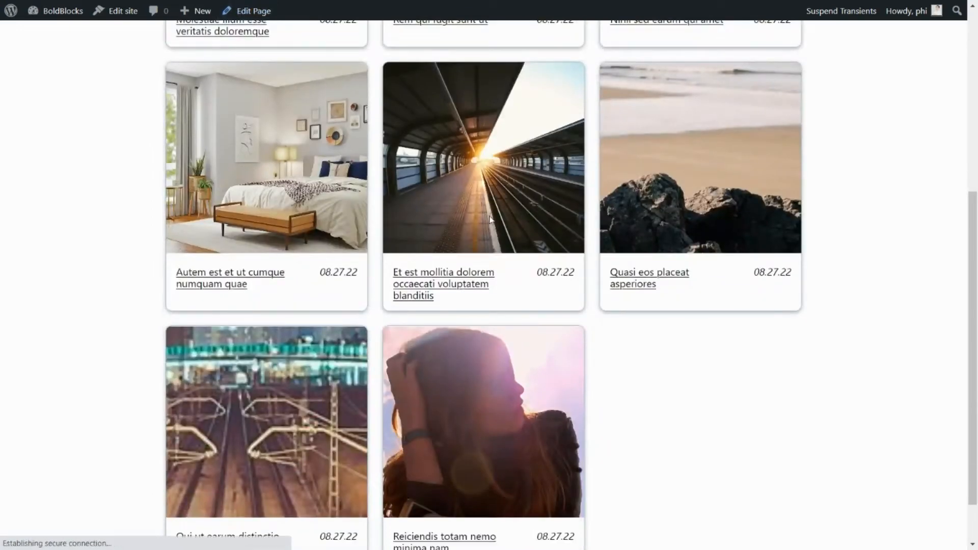
pyautogui.click(252, 11)
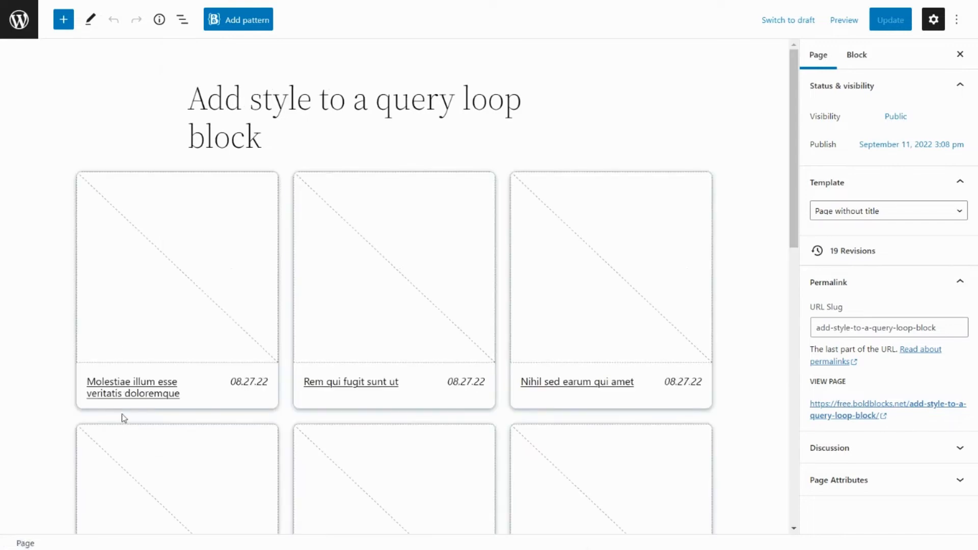
pyautogui.scroll(-3)
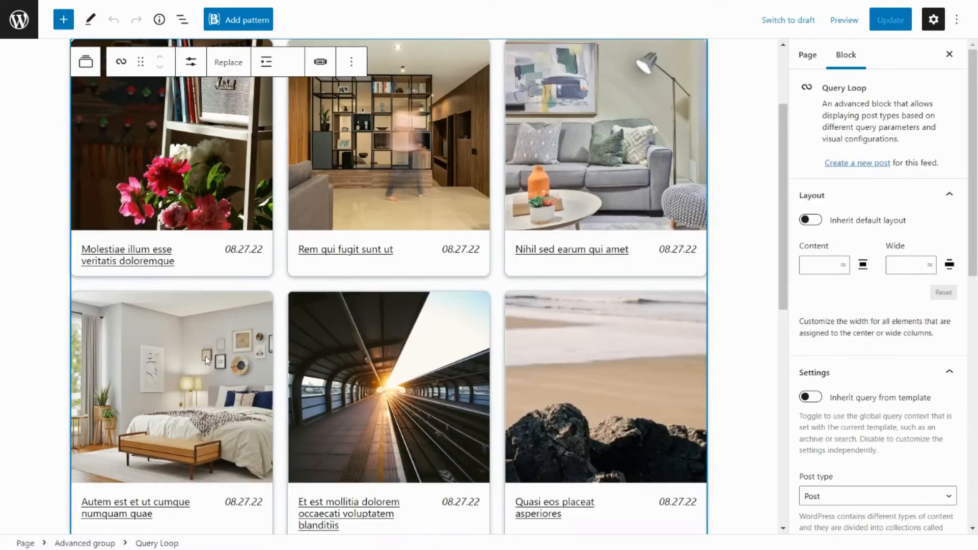
# Step: Change the pagination link text to 'Prev' and 'Next'
pyautogui.click(289, 61)
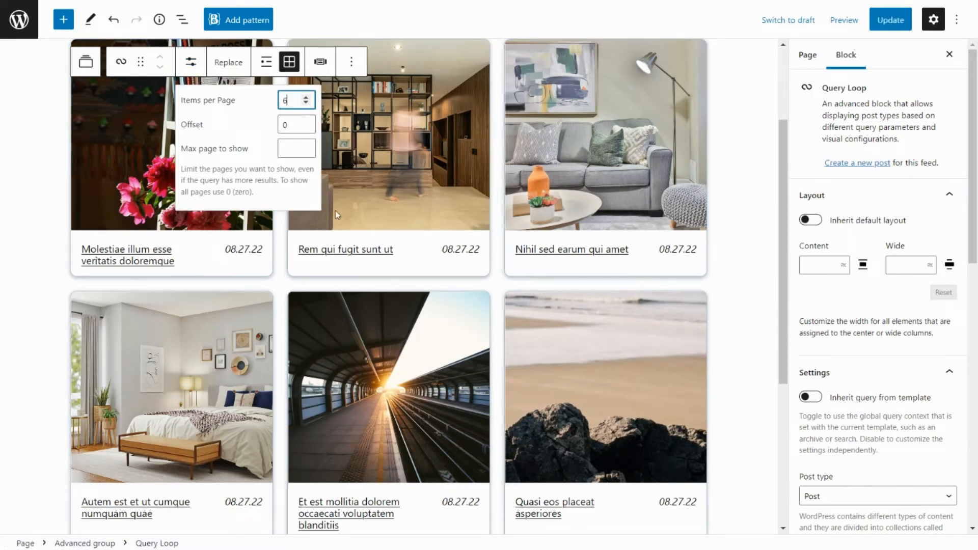
pyautogui.scroll(-3)
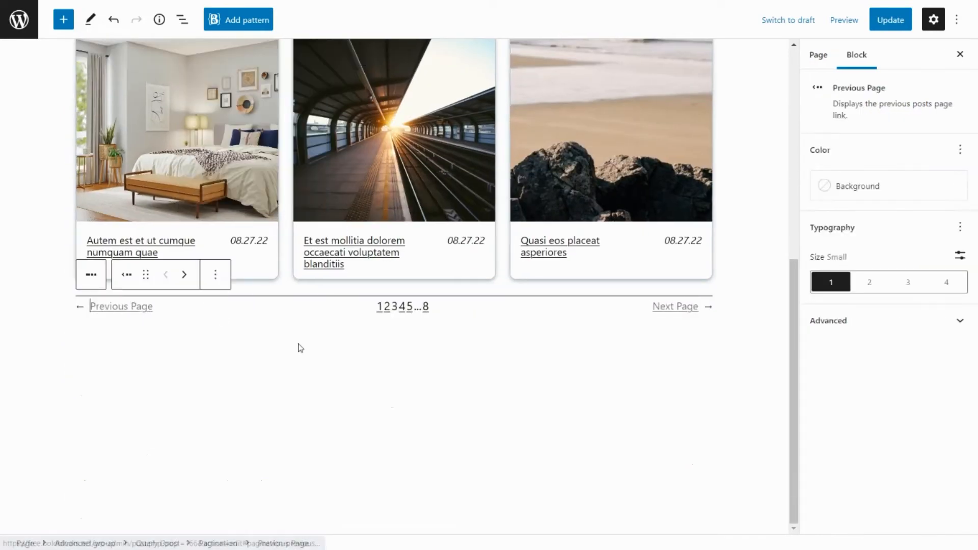
pyautogui.write('Prev')
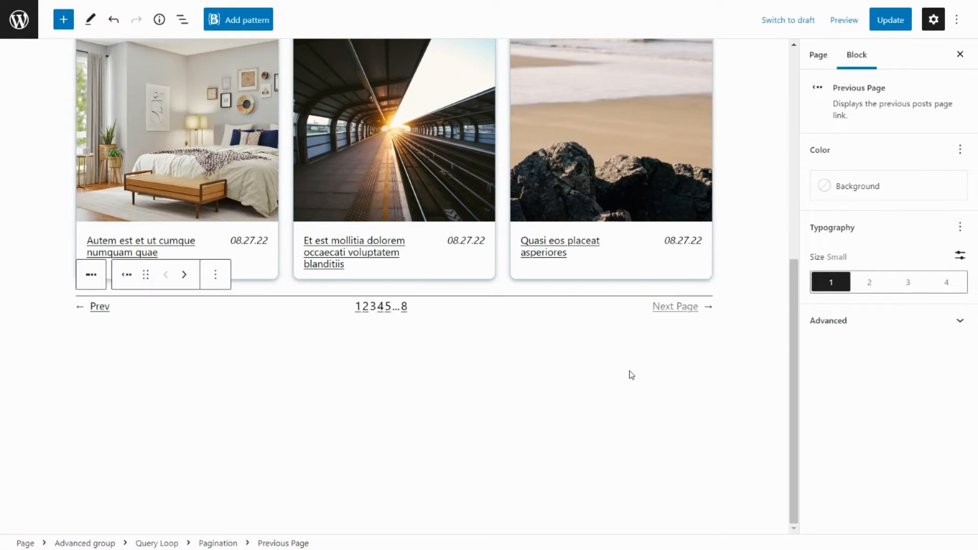
pyautogui.click(675, 306)
pyautogui.write('Next')
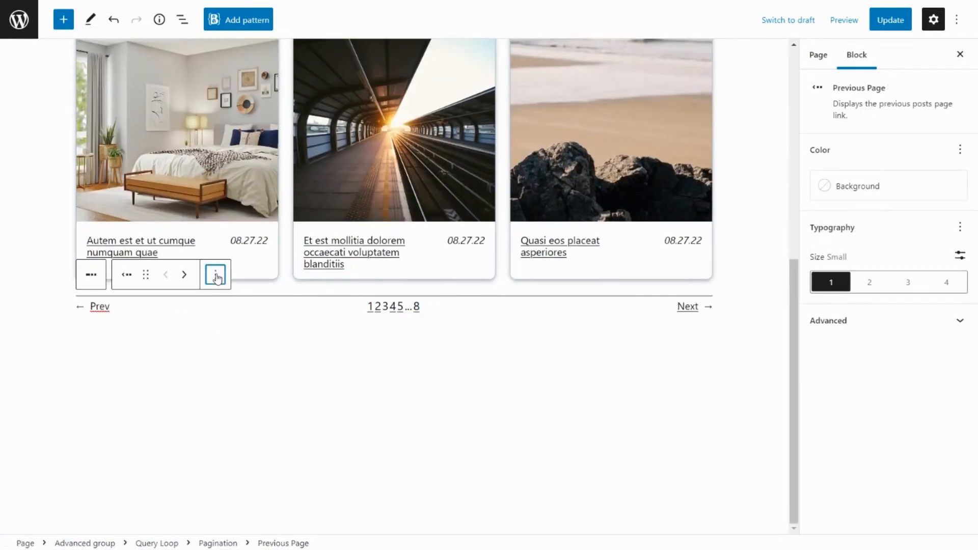
pyautogui.click(215, 274)
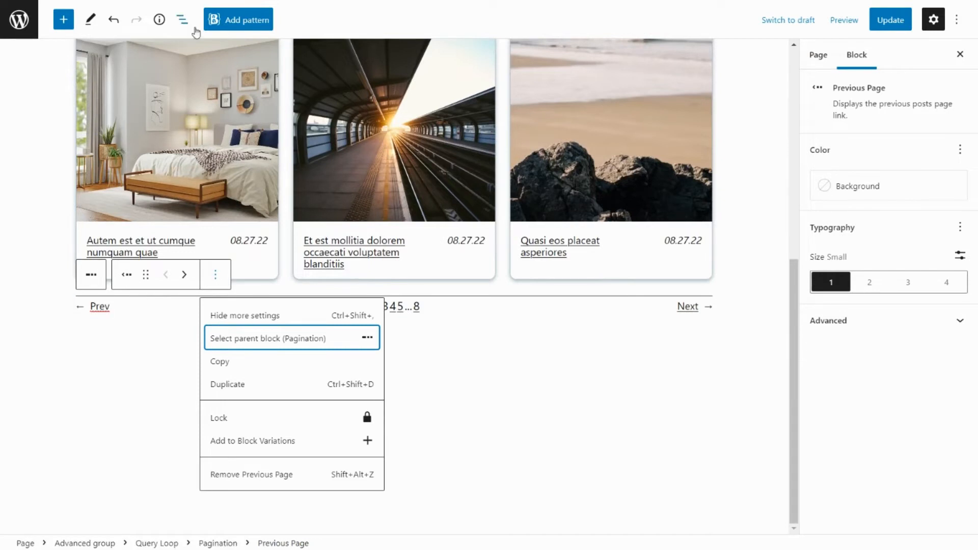
# Step: Remove the separator above the pagination, select Post Template, and view the page live
pyautogui.click(181, 19)
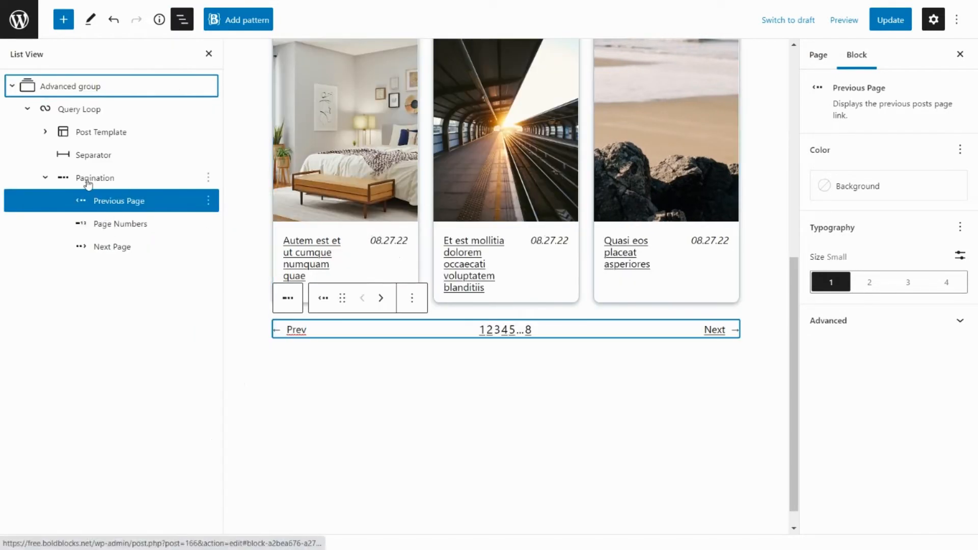
pyautogui.click(92, 154)
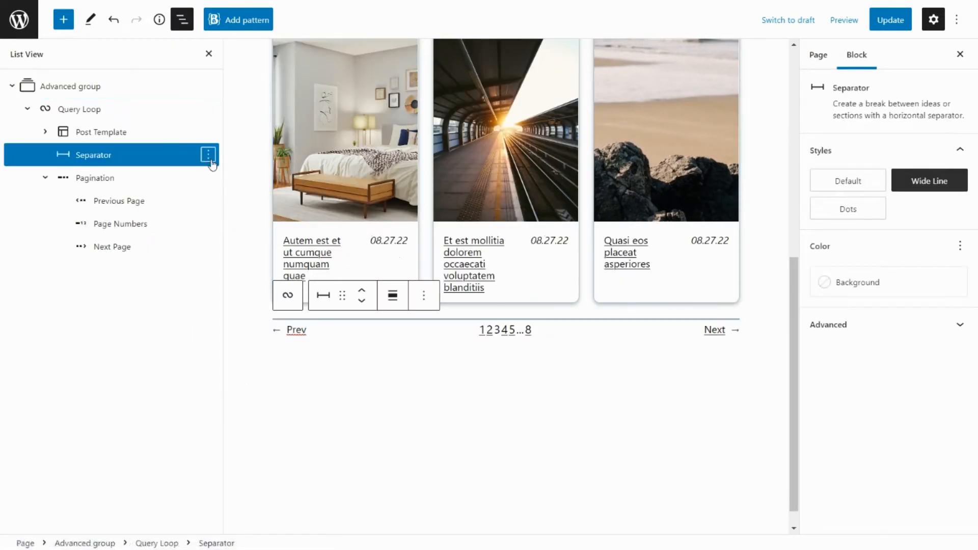
pyautogui.click(101, 131)
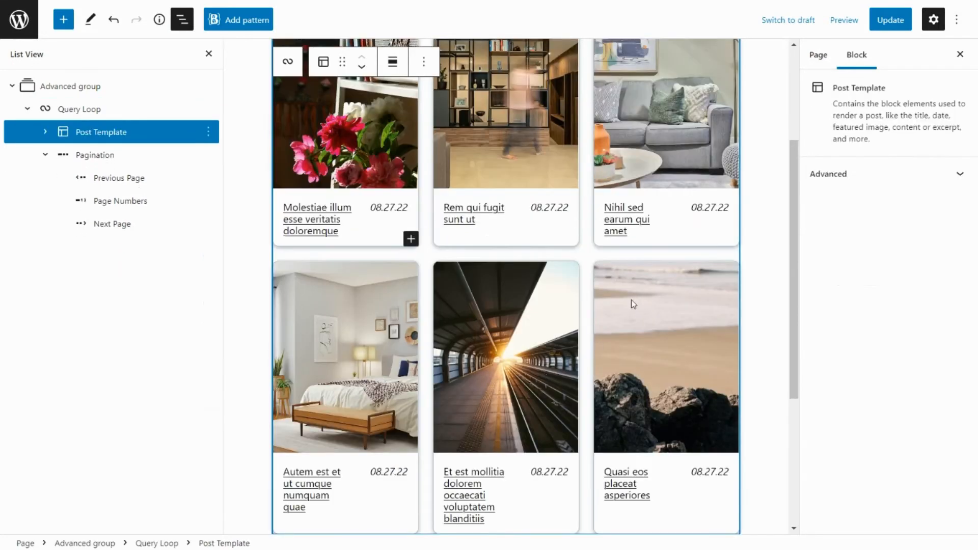
pyautogui.scroll(-3)
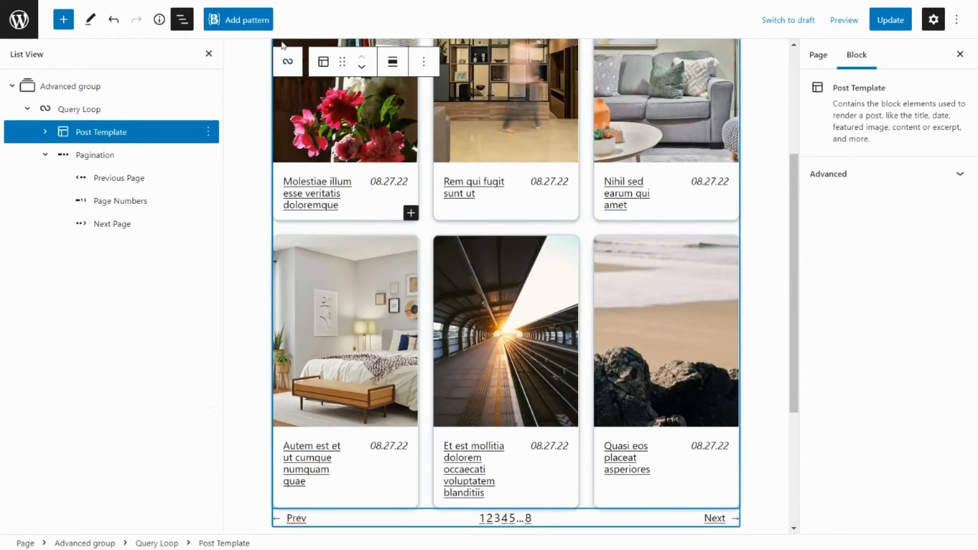
pyautogui.click(890, 19)
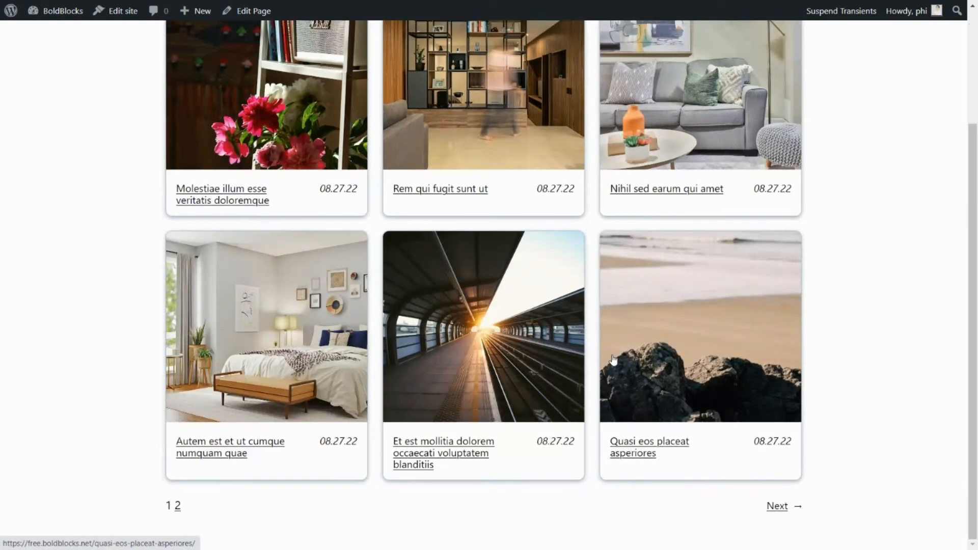
# Step: Check the card grid and pagination on the live page, then choose Edit Page
pyautogui.click(776, 506)
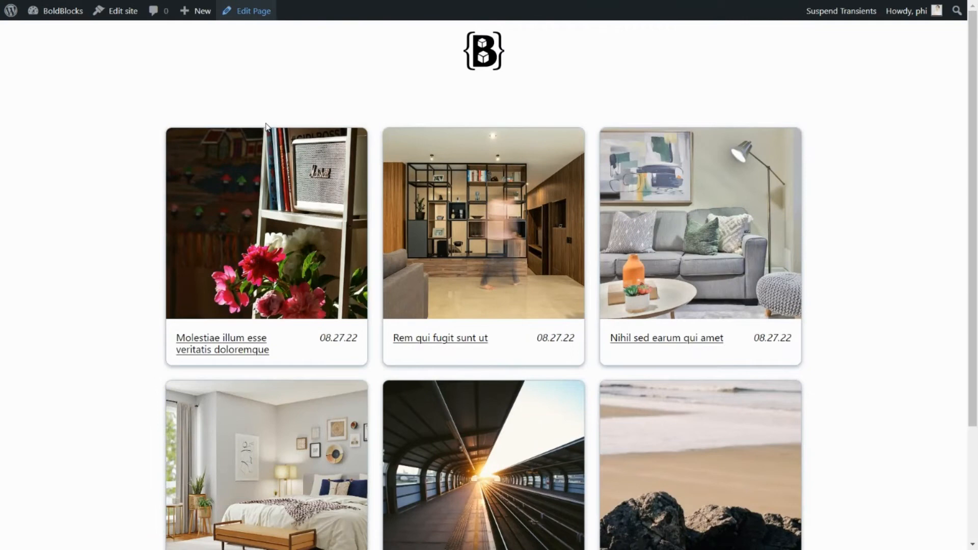
pyautogui.click(252, 11)
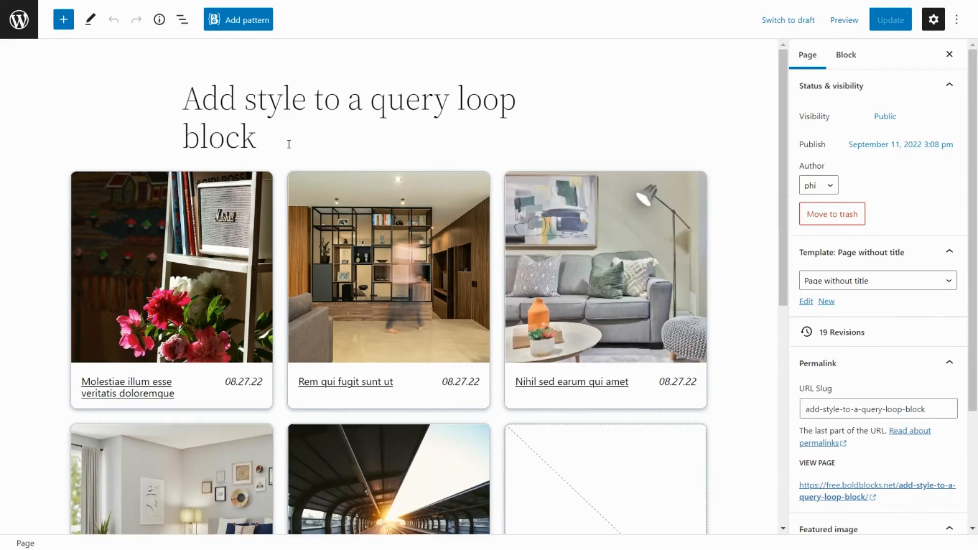
# Step: Scroll down and select the Query Loop block holding the post cards
pyautogui.scroll(-3)
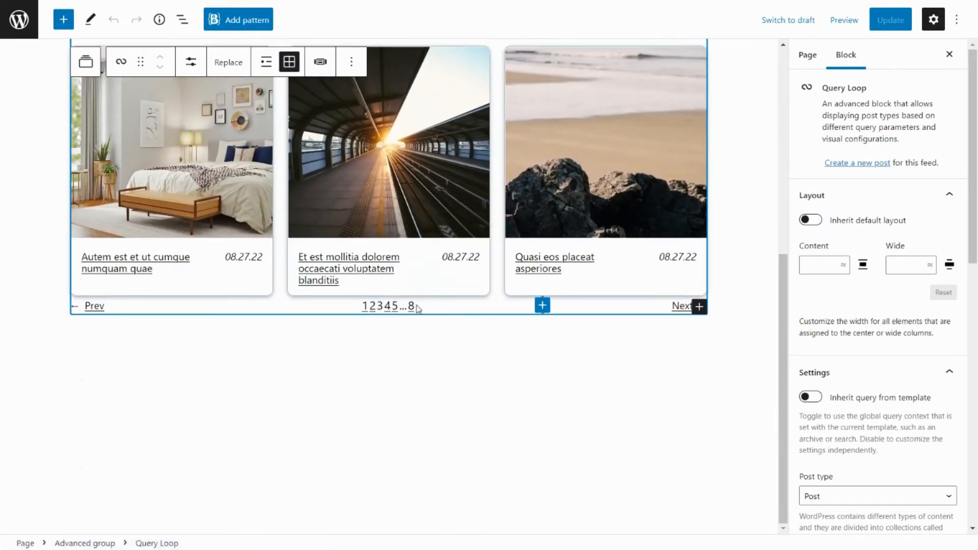
pyautogui.click(392, 306)
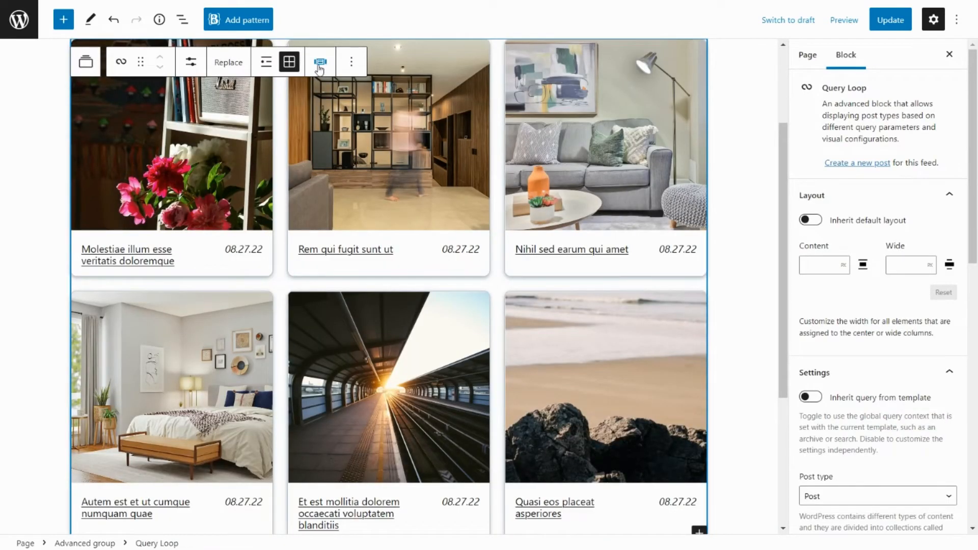
pyautogui.moveTo(320, 62)
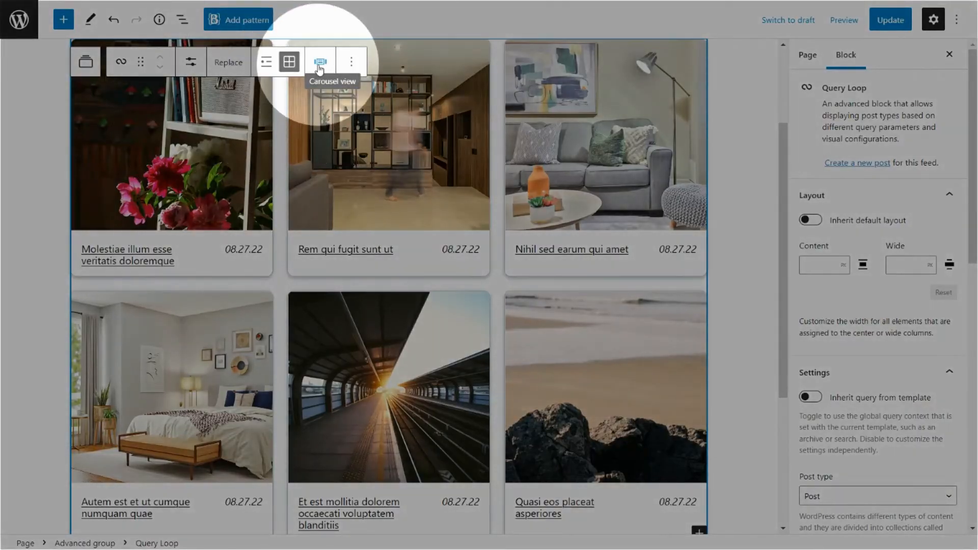
# Step: Switch the post grid to Carousel view and scroll to its settings
pyautogui.click(320, 61)
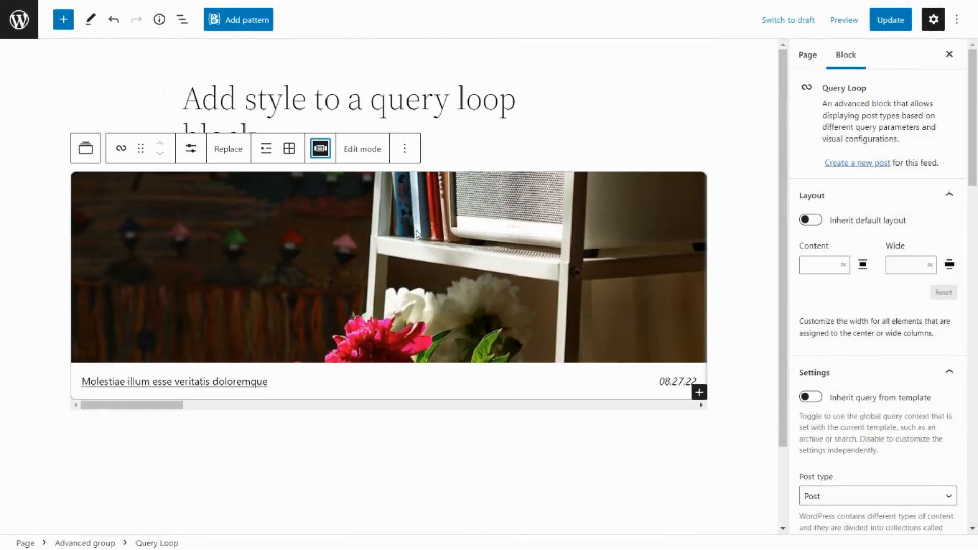
pyautogui.scroll(-3)
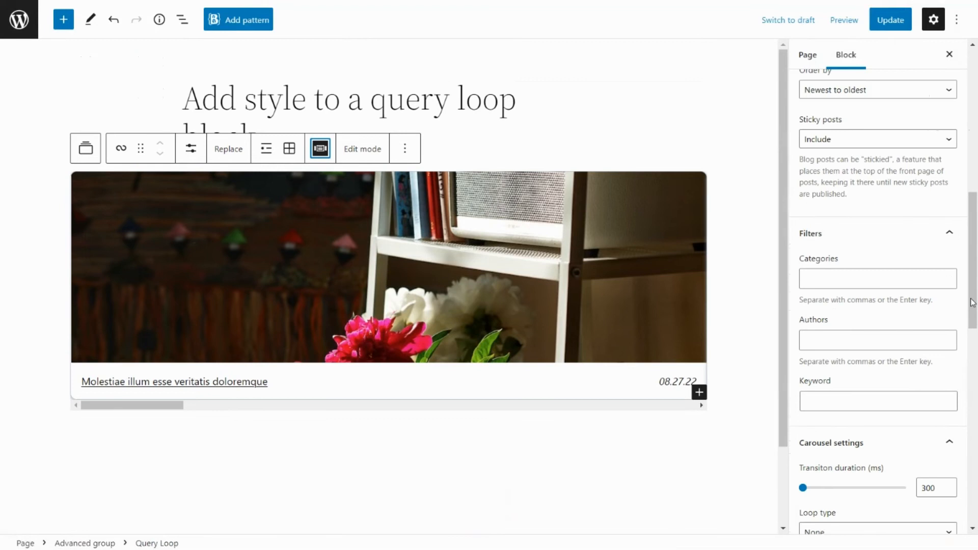
pyautogui.scroll(-3)
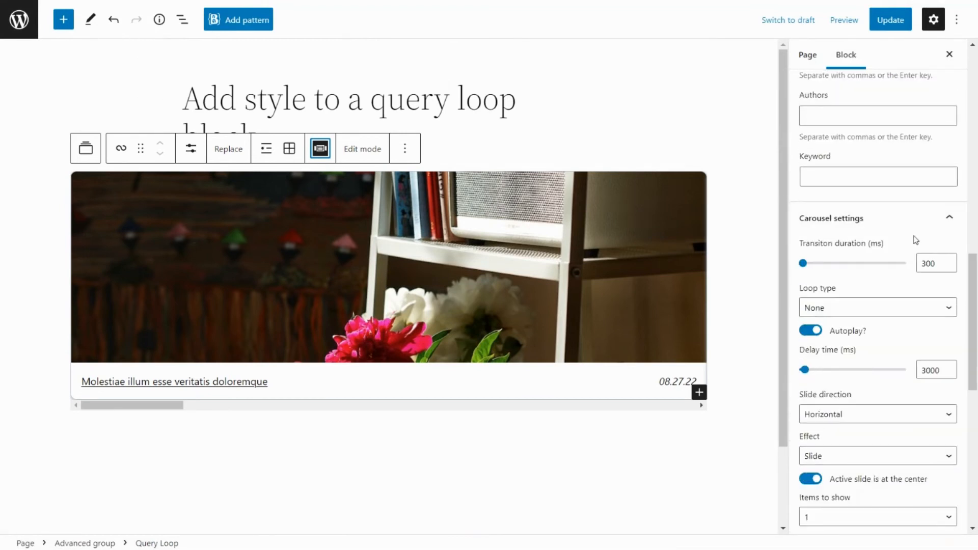
pyautogui.scroll(-3)
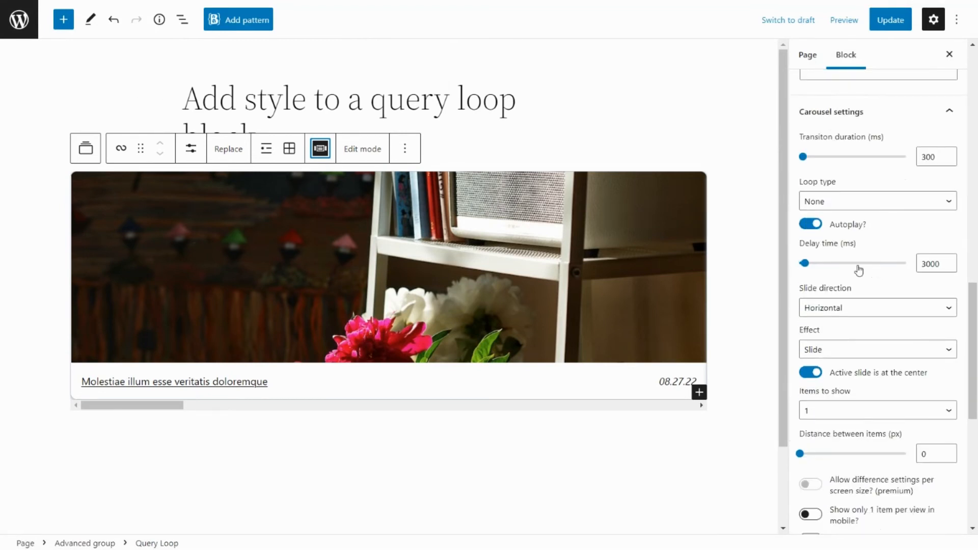
pyautogui.scroll(-3)
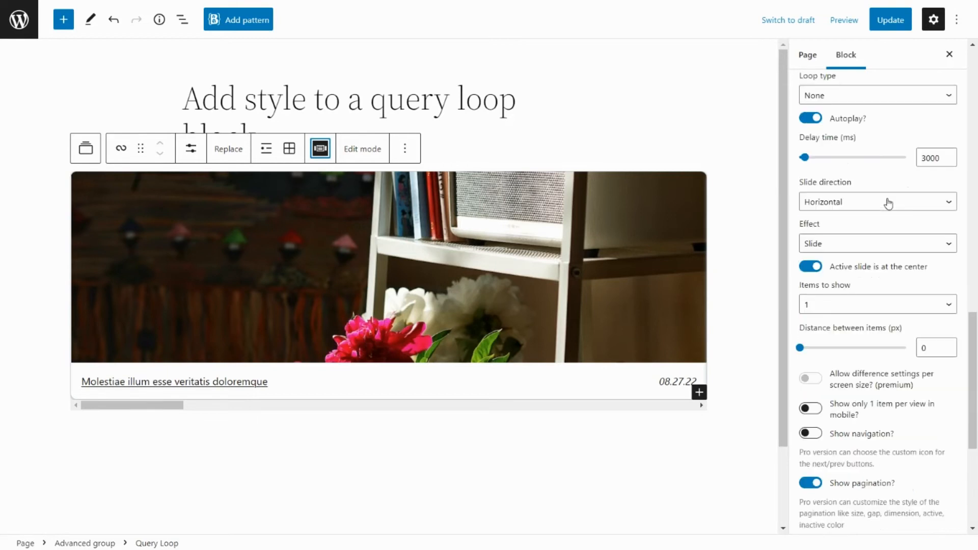
pyautogui.moveTo(893, 203)
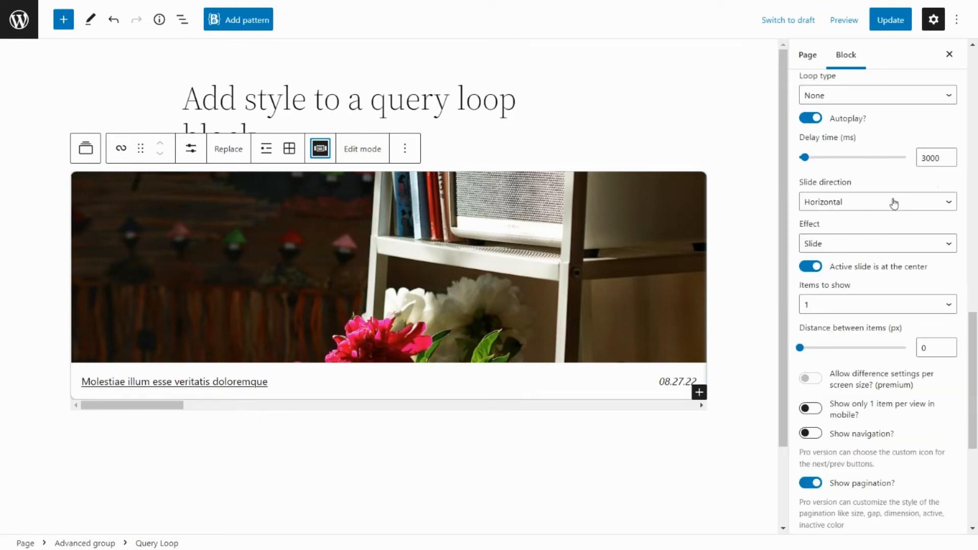
pyautogui.scroll(-3)
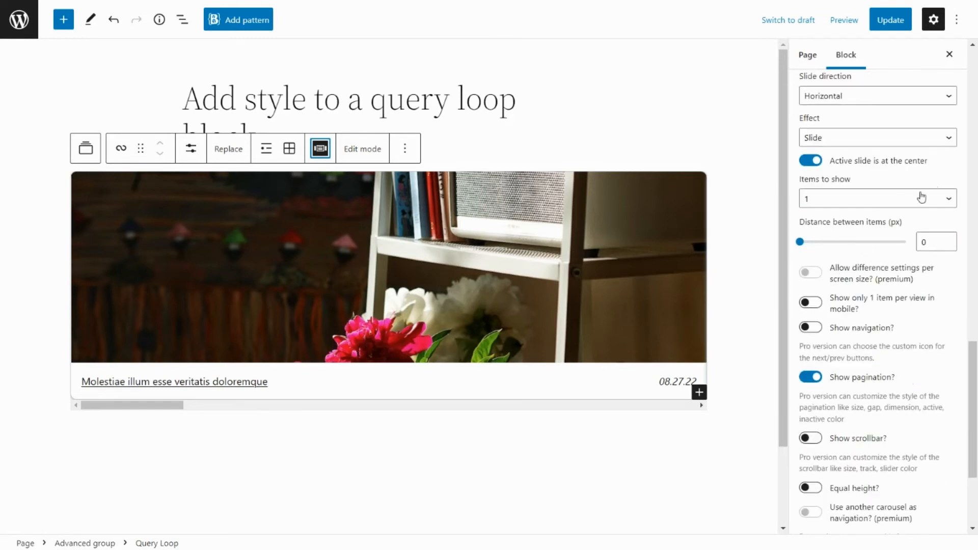
# Step: Set 3 items, 20px distance, one item on mobile, arrows off, pagination dots on
pyautogui.click(875, 198)
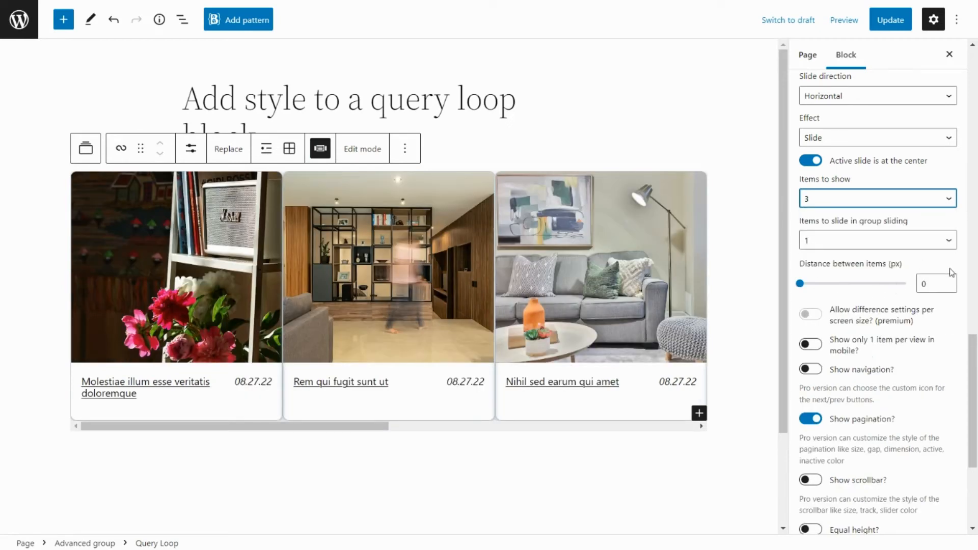
pyautogui.click(947, 283)
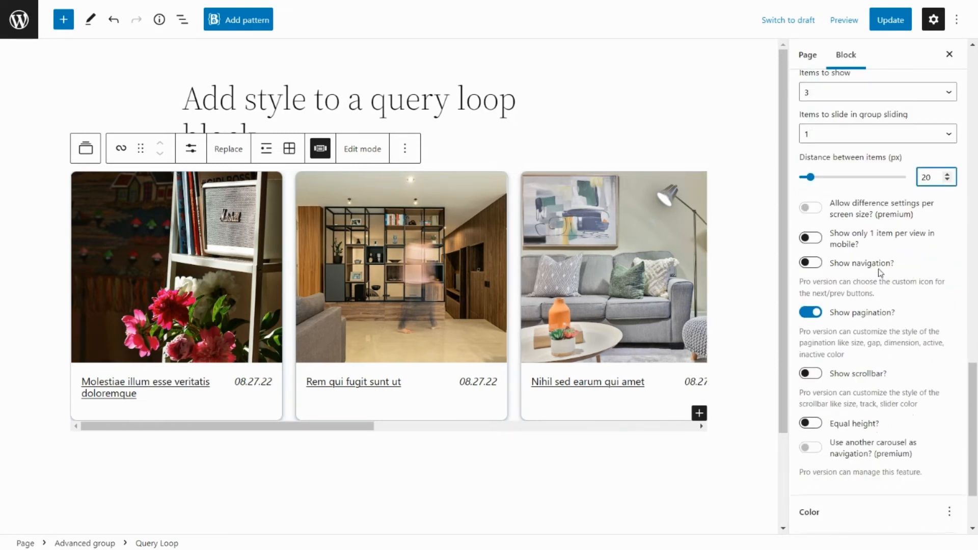
pyautogui.moveTo(892, 245)
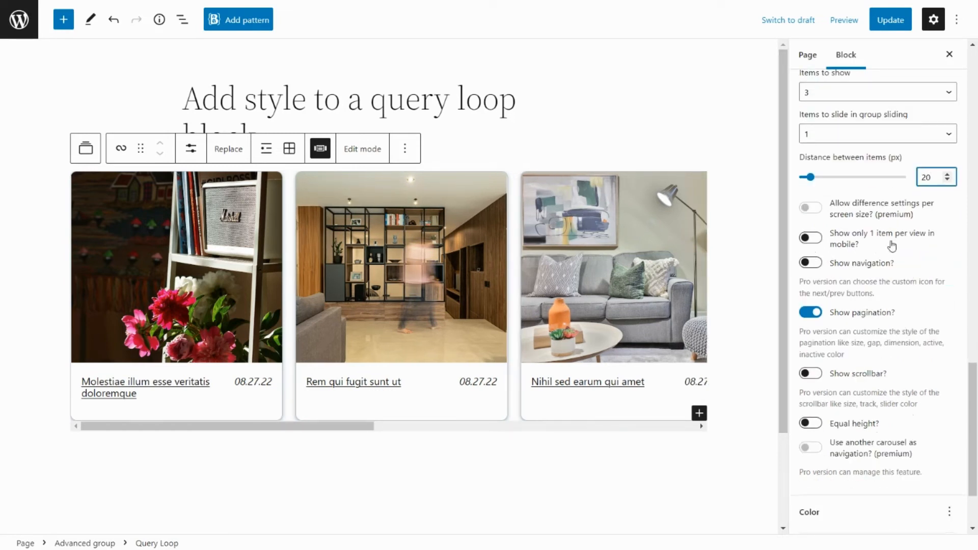
pyautogui.click(810, 238)
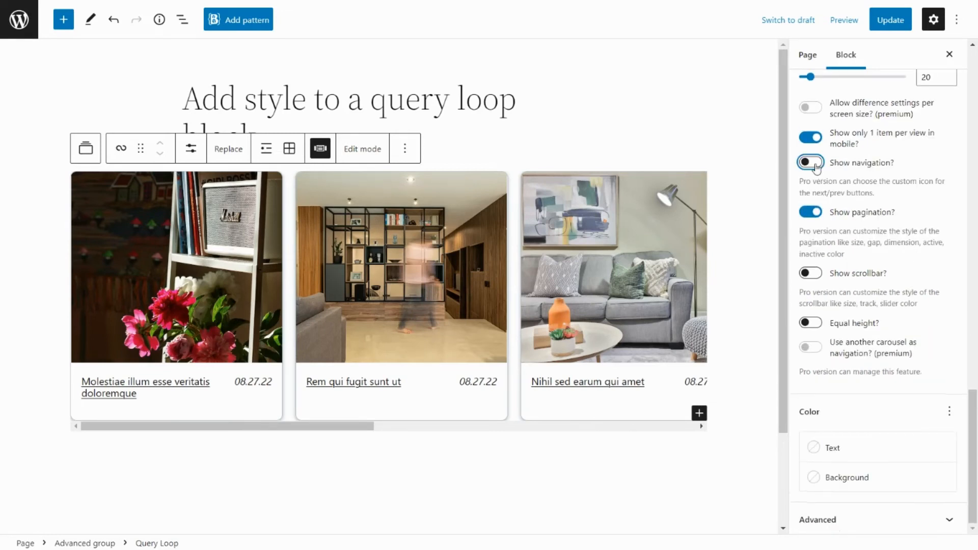
pyautogui.click(810, 163)
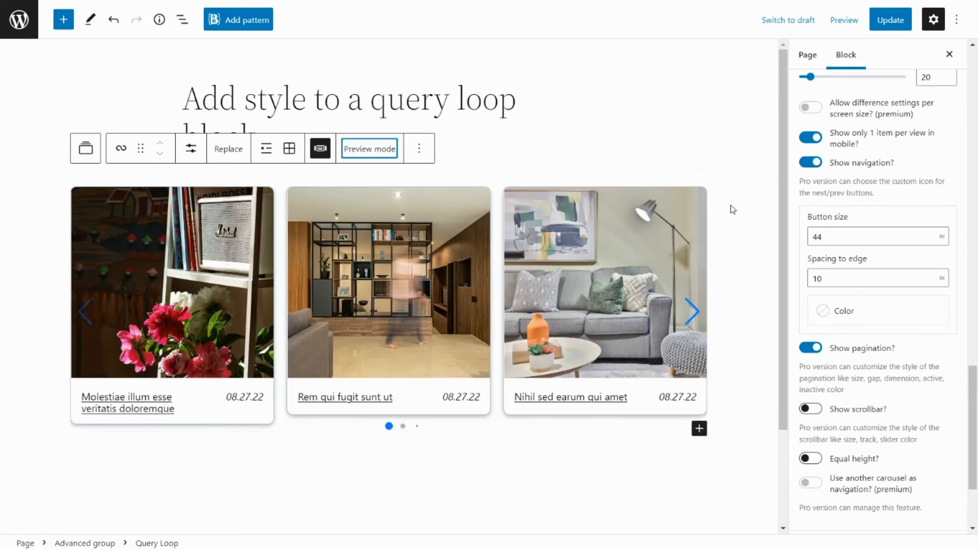
pyautogui.click(809, 162)
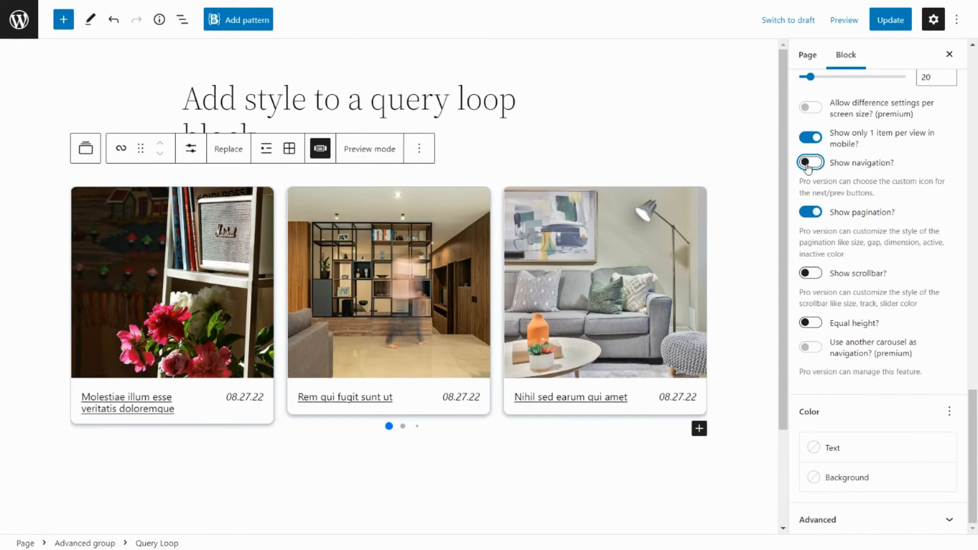
pyautogui.click(809, 162)
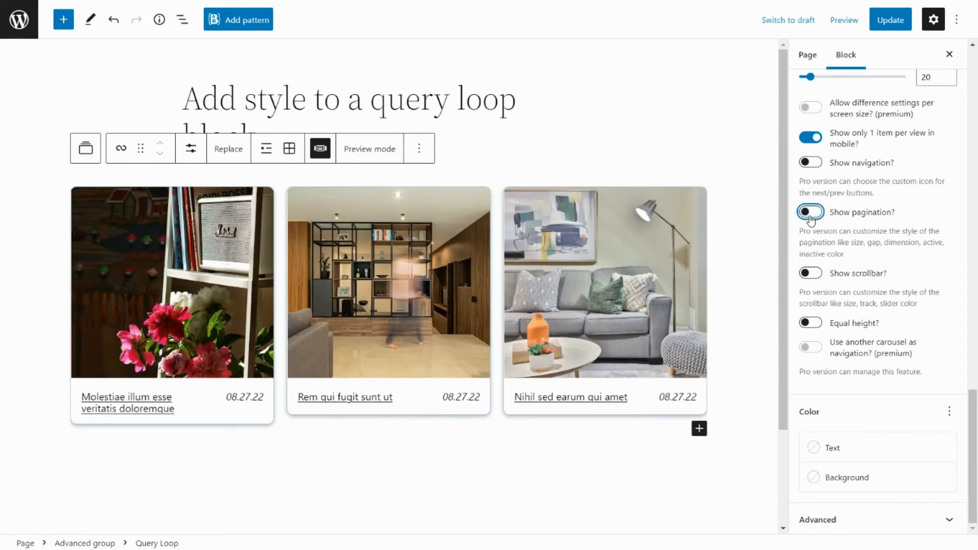
pyautogui.click(810, 212)
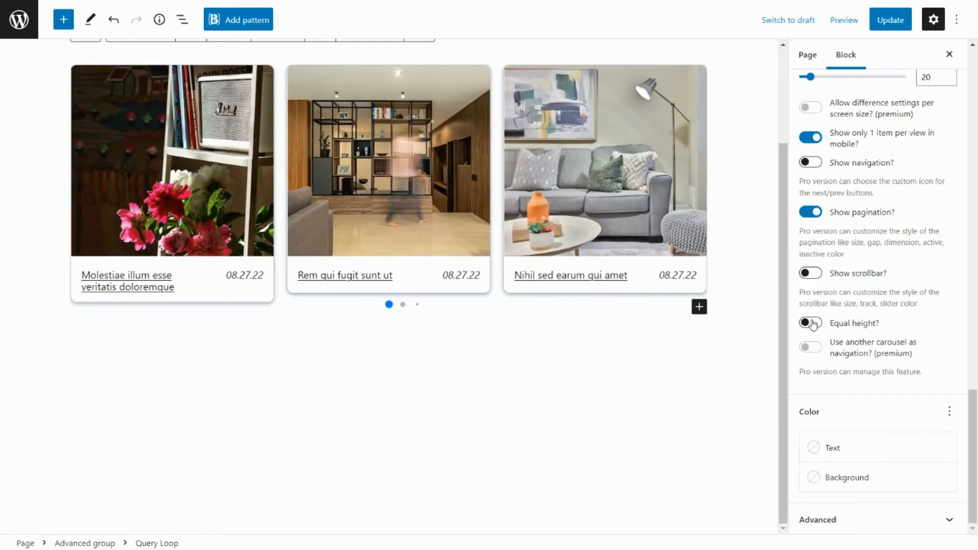
# Step: Enable Equal height for the carousel cards and update the page
pyautogui.click(809, 323)
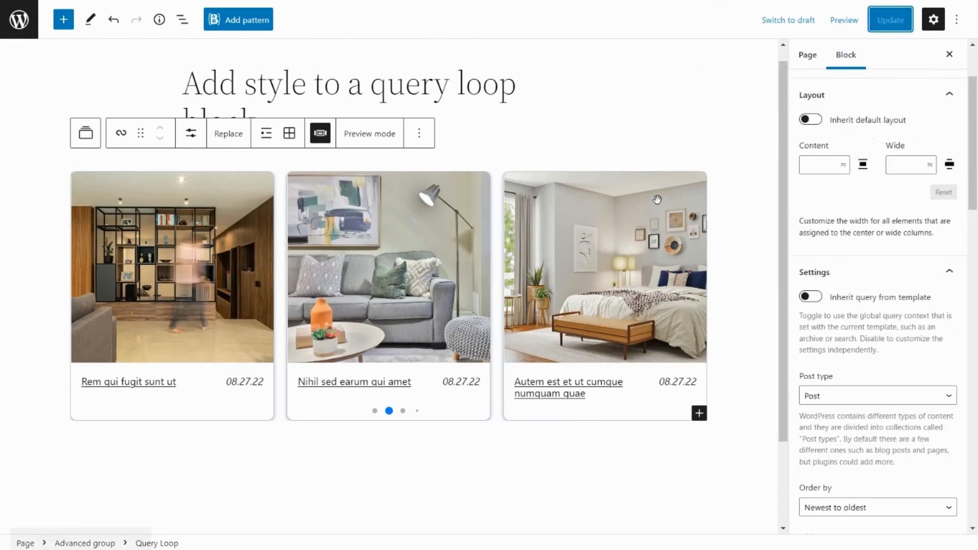
pyautogui.click(889, 19)
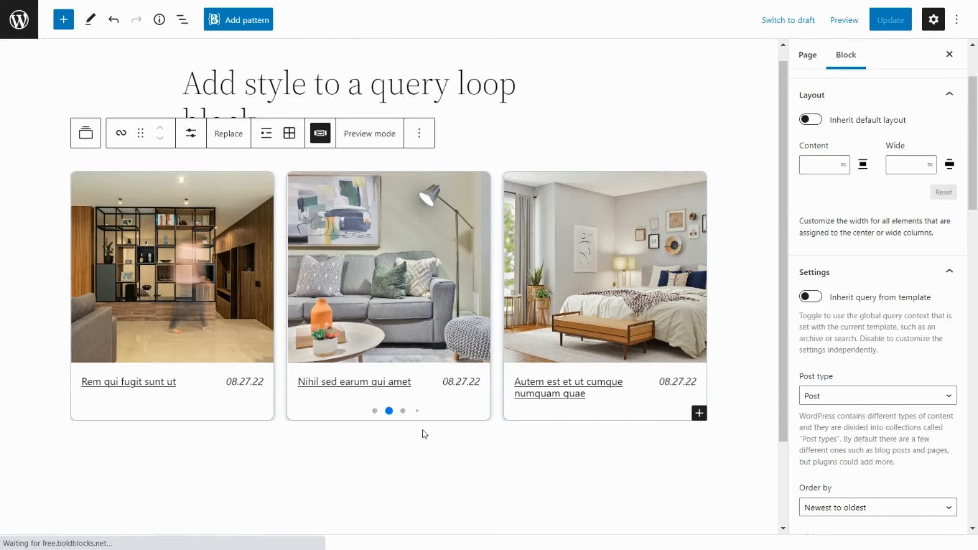